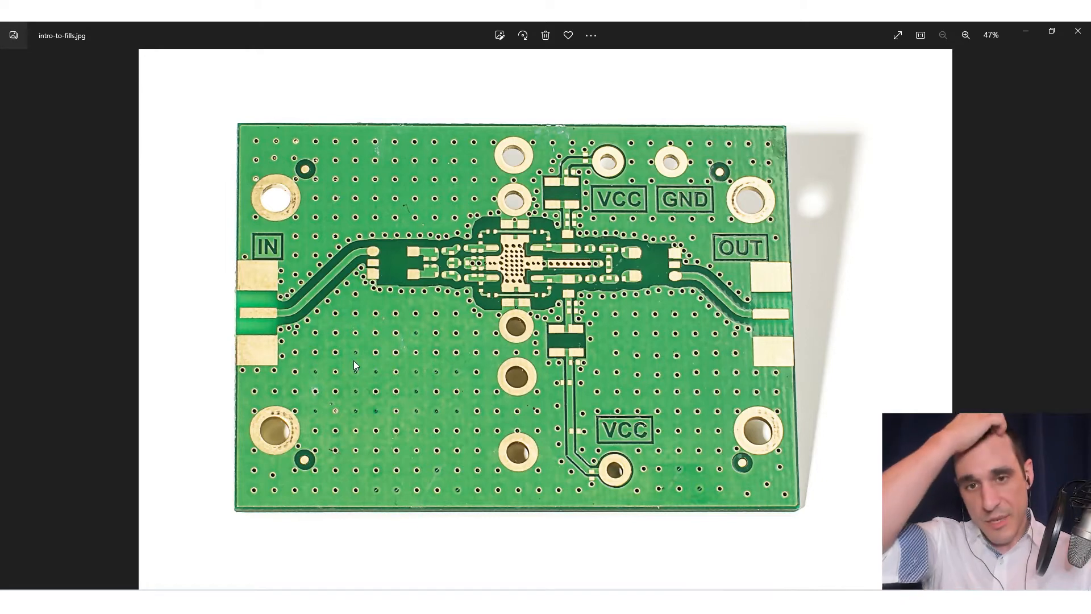
mouse_move(385, 380)
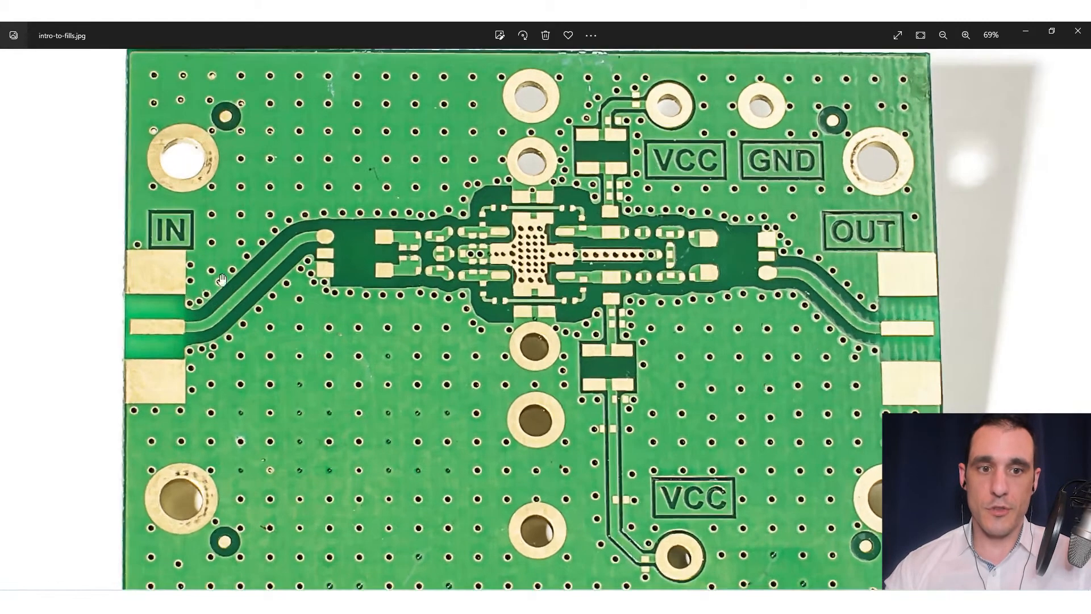
Step: Zoom in on the densely routed green board photo, then back out for the overall view
left_click(966, 35)
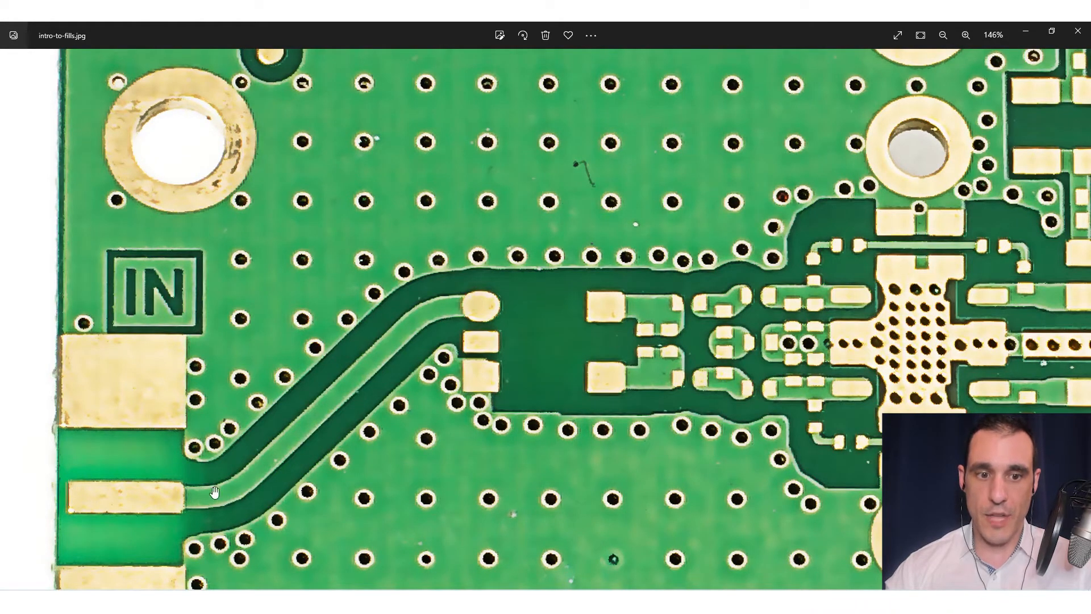
mouse_move(623, 321)
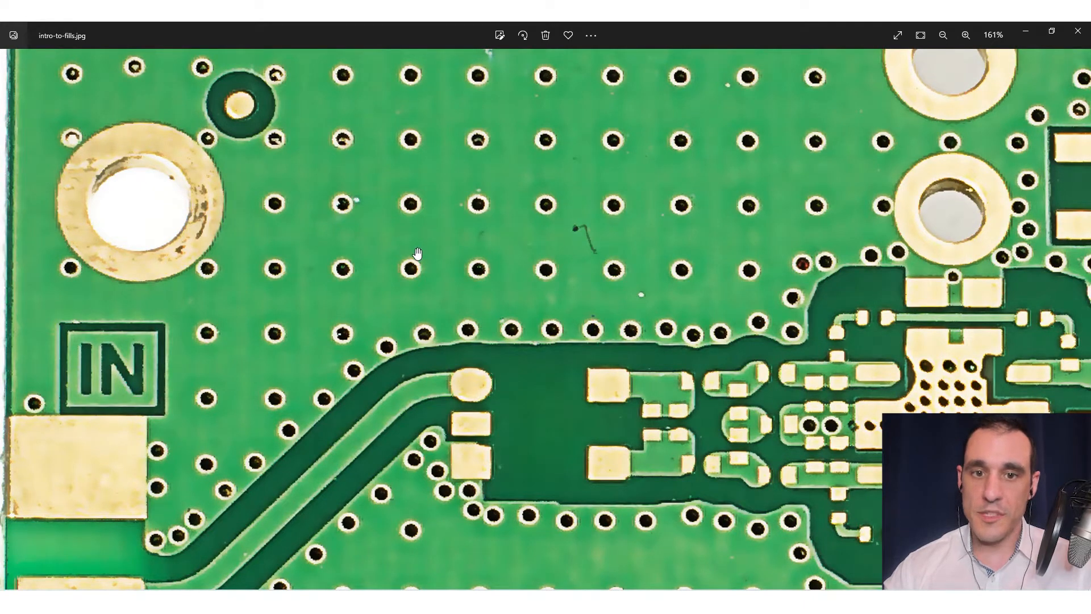
mouse_move(624, 236)
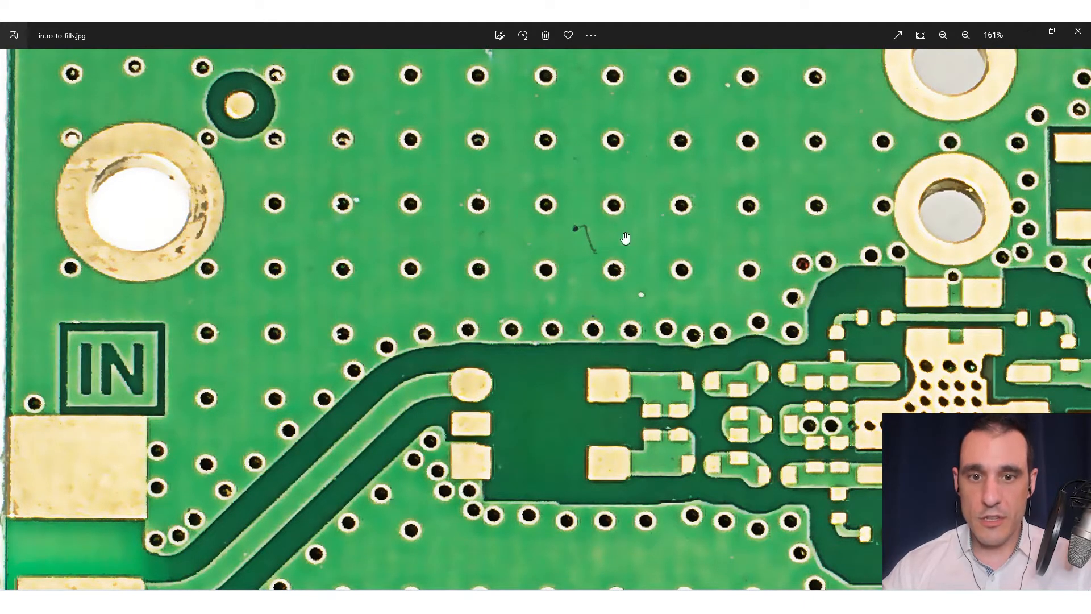
mouse_move(574, 231)
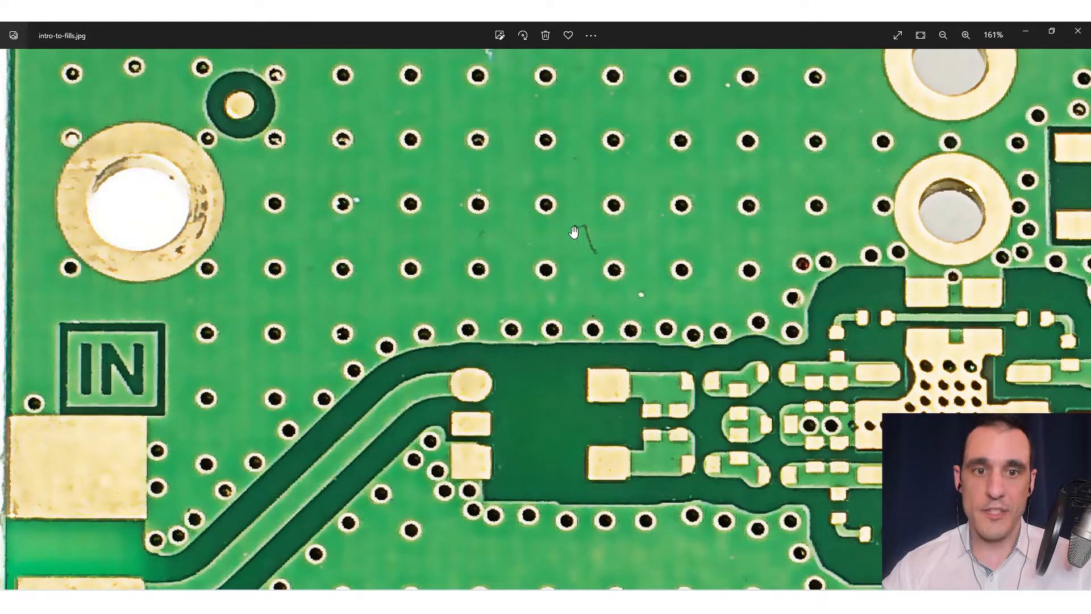
left_click(943, 35)
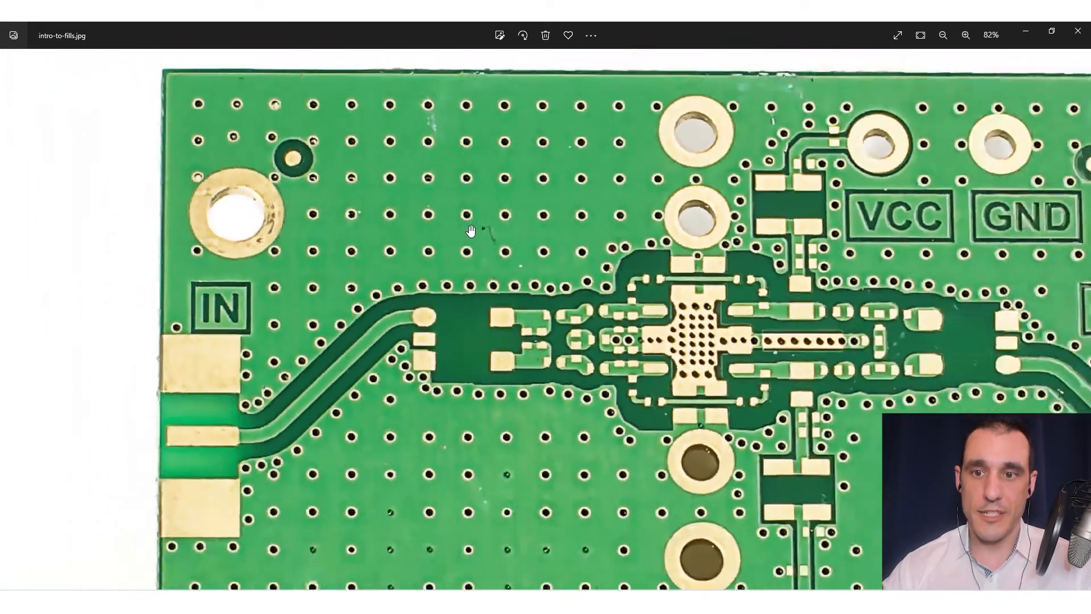
left_click(943, 36)
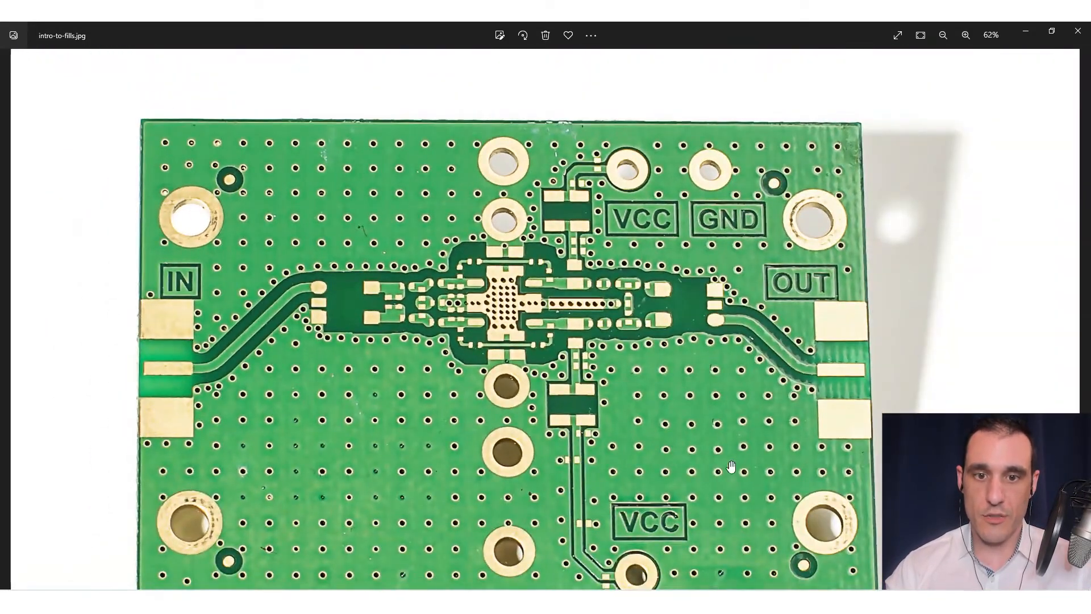
mouse_move(312, 209)
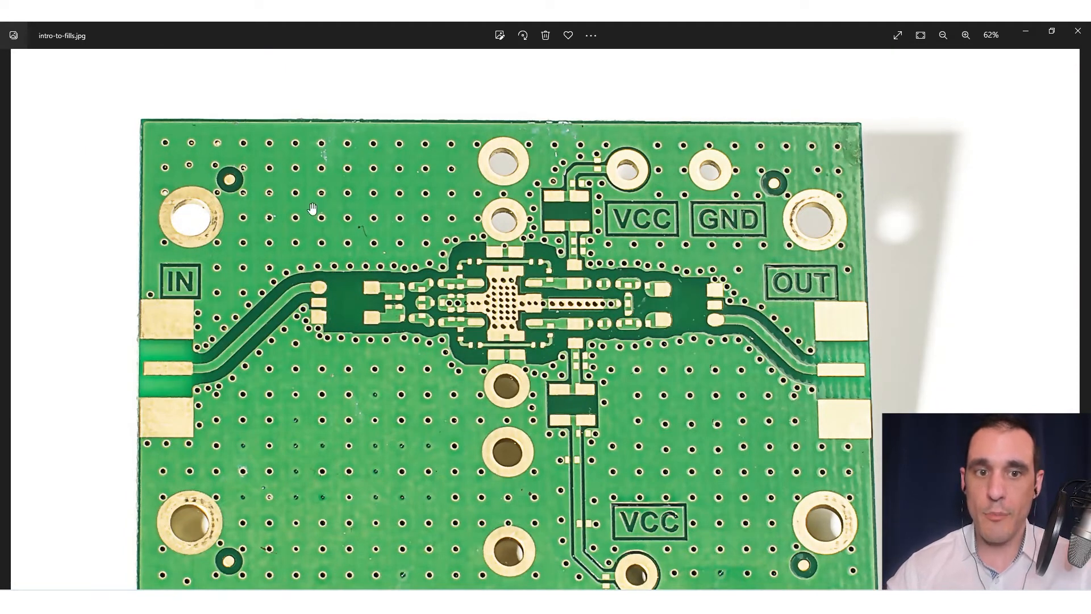
left_click(966, 35)
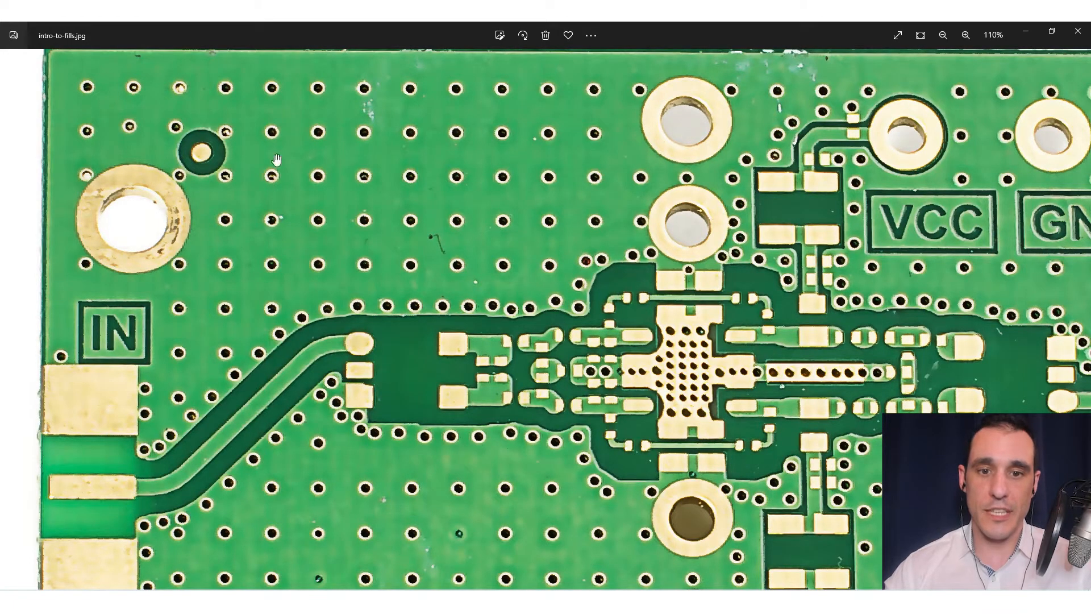
mouse_move(524, 345)
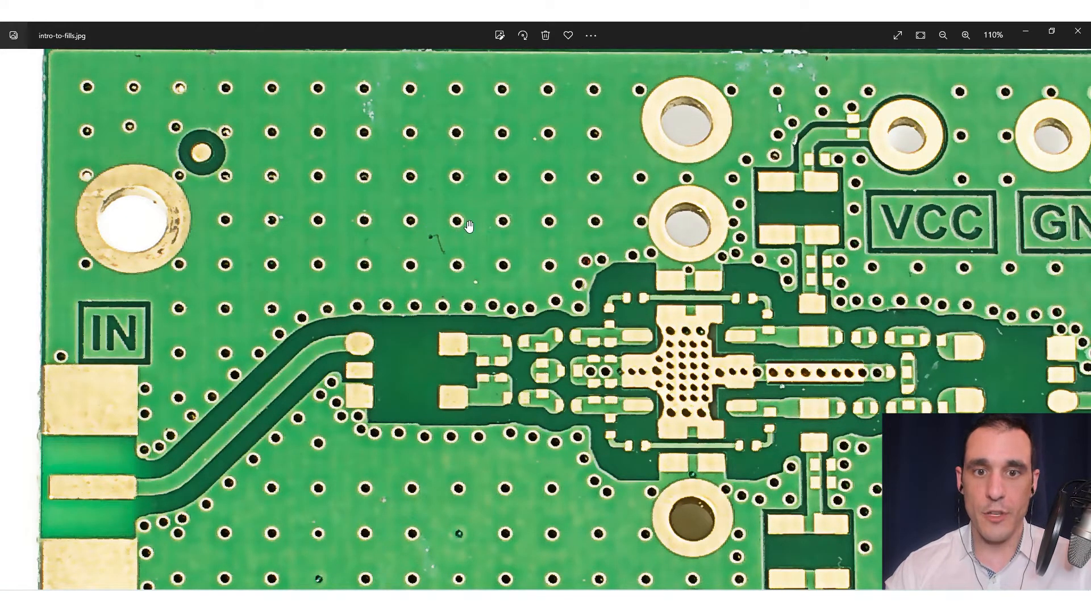
mouse_move(300, 237)
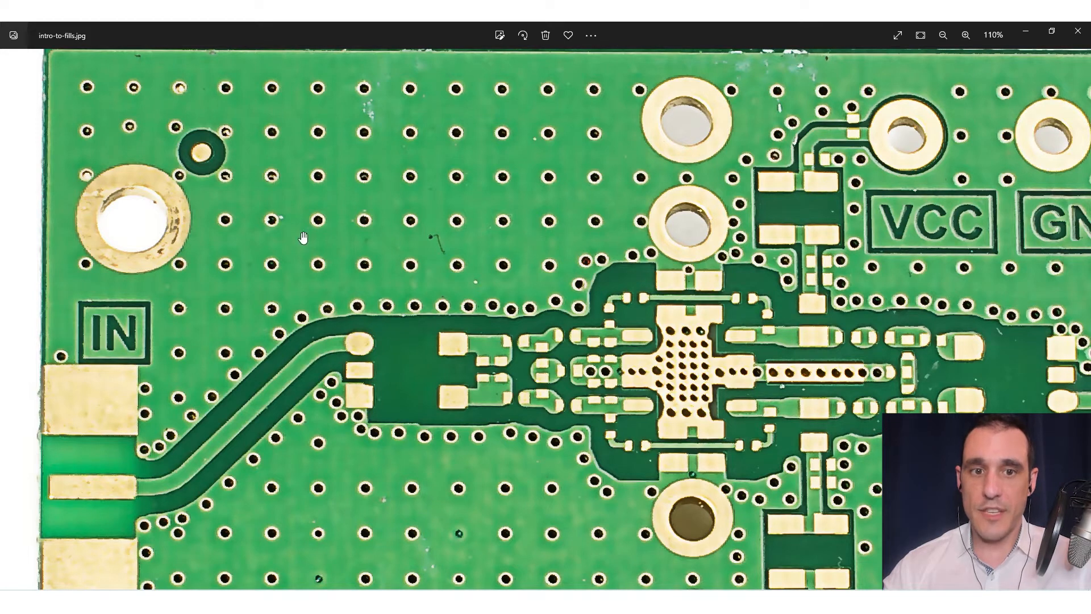
mouse_move(546, 235)
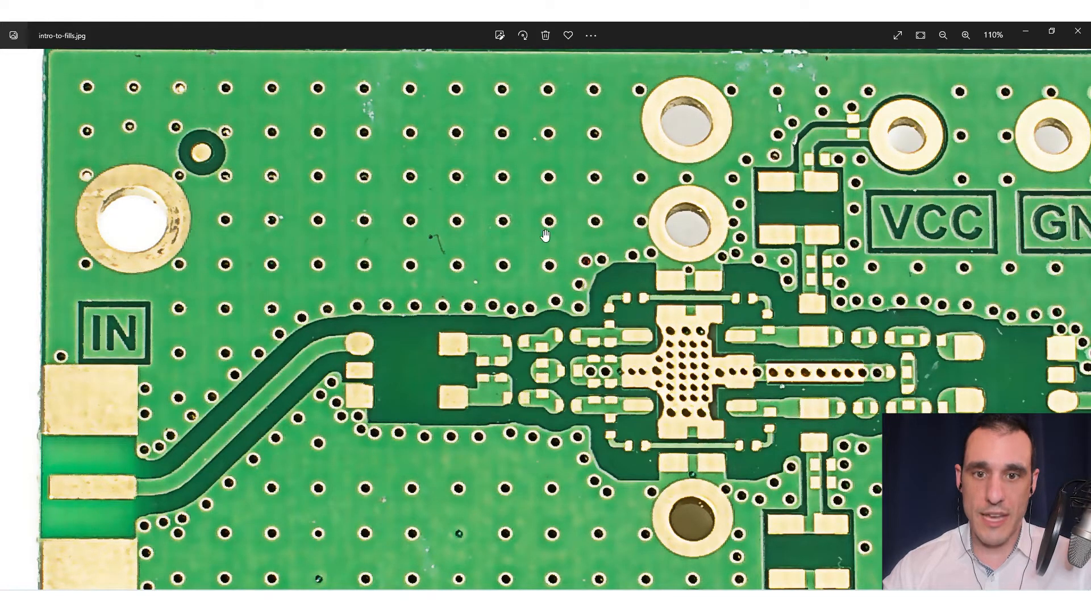
mouse_move(465, 265)
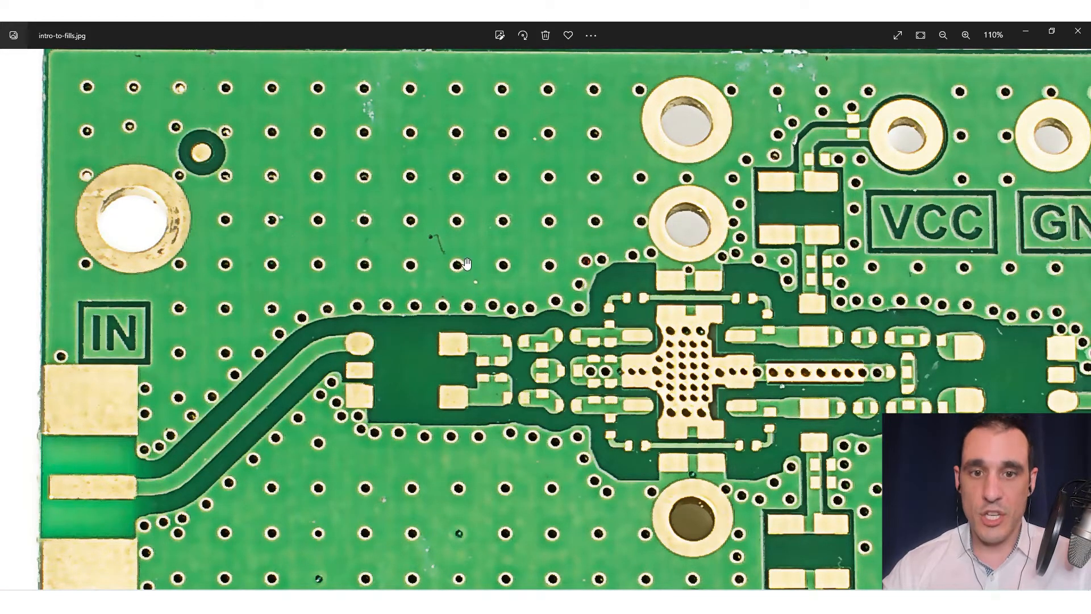
left_click(943, 35)
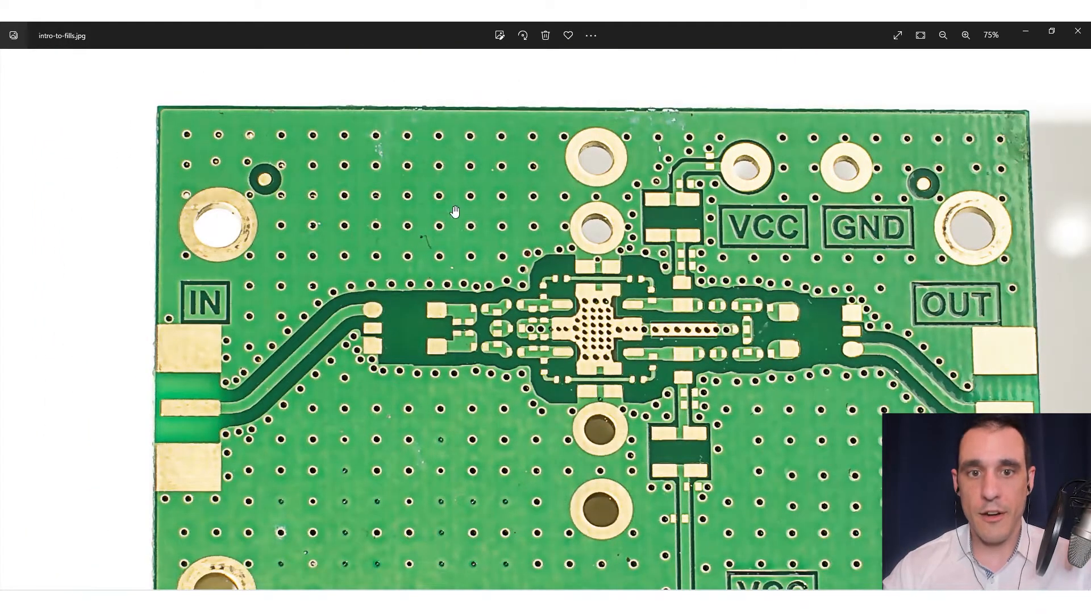
mouse_move(393, 458)
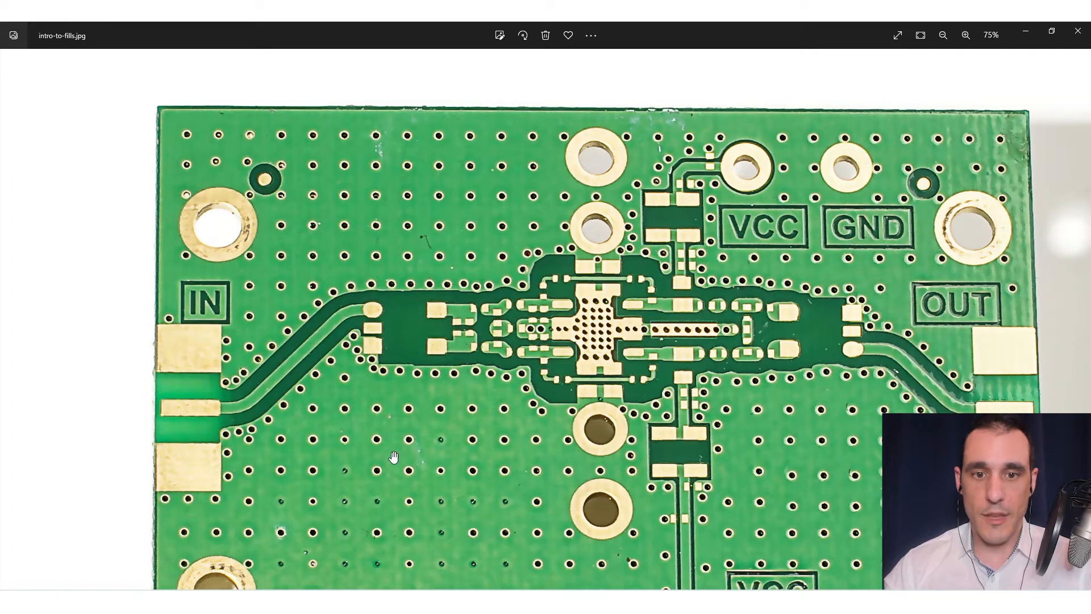
mouse_move(347, 413)
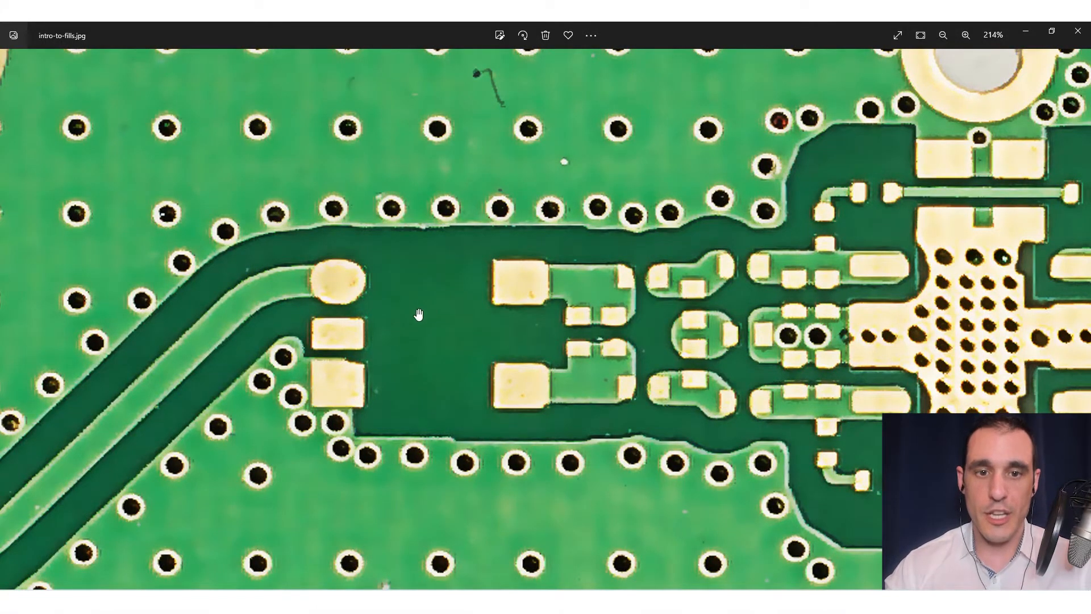
mouse_move(411, 272)
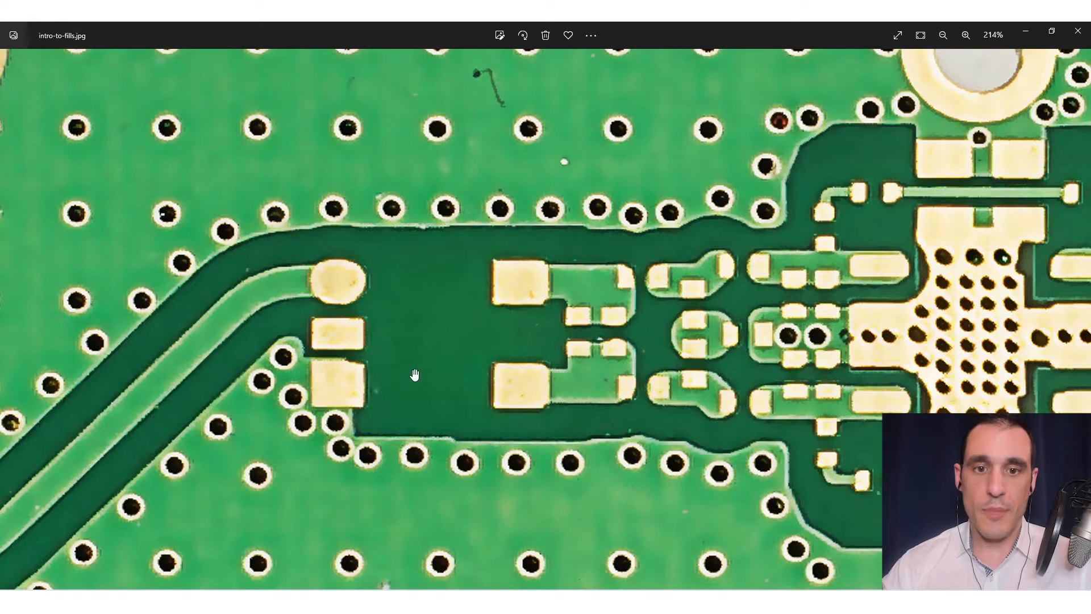
mouse_move(444, 349)
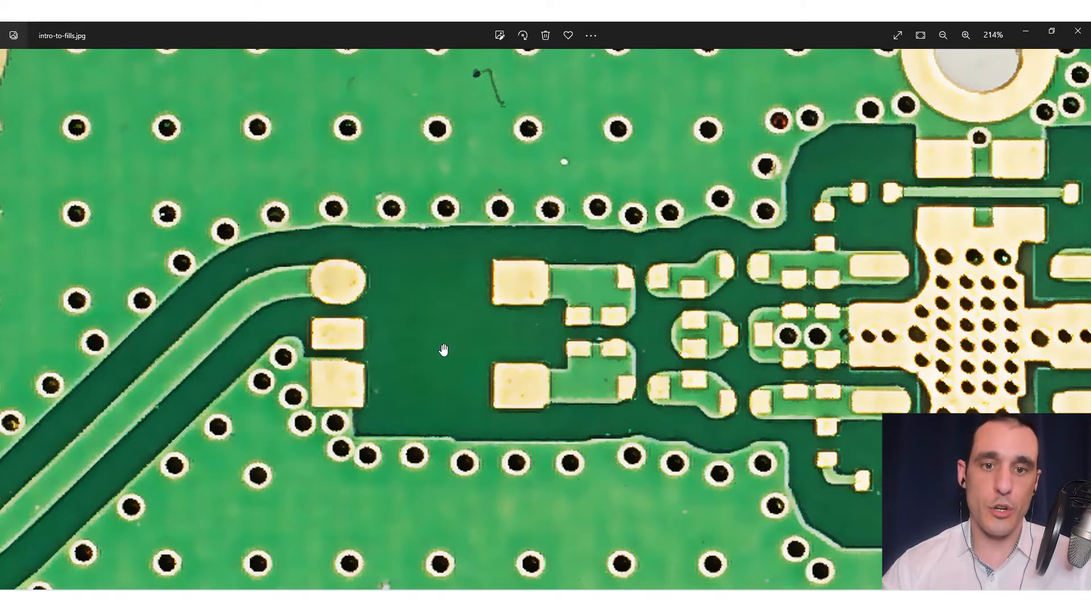
mouse_move(417, 364)
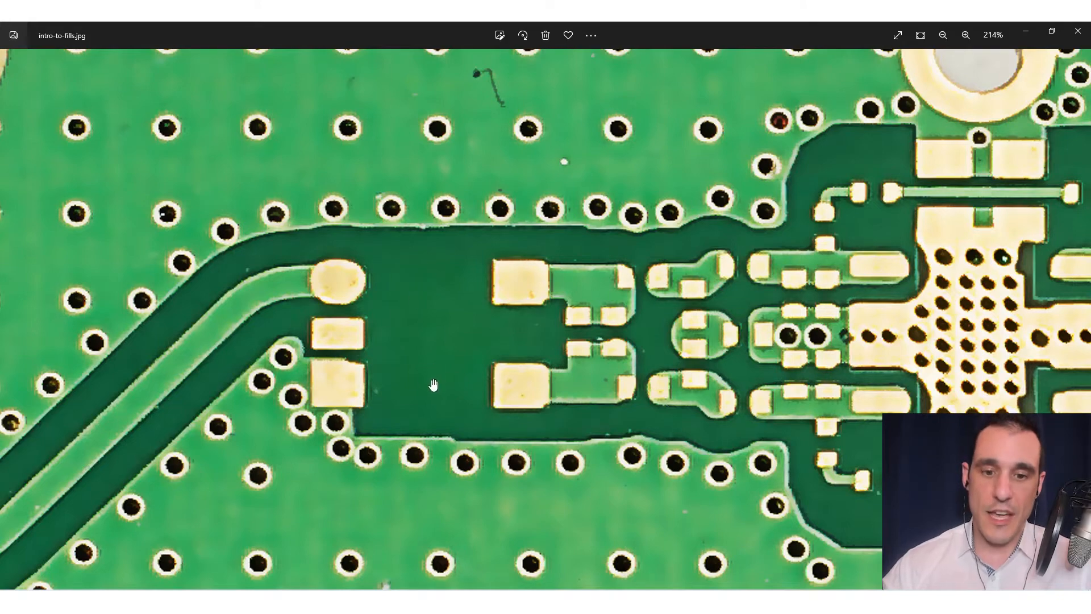
left_click(943, 36)
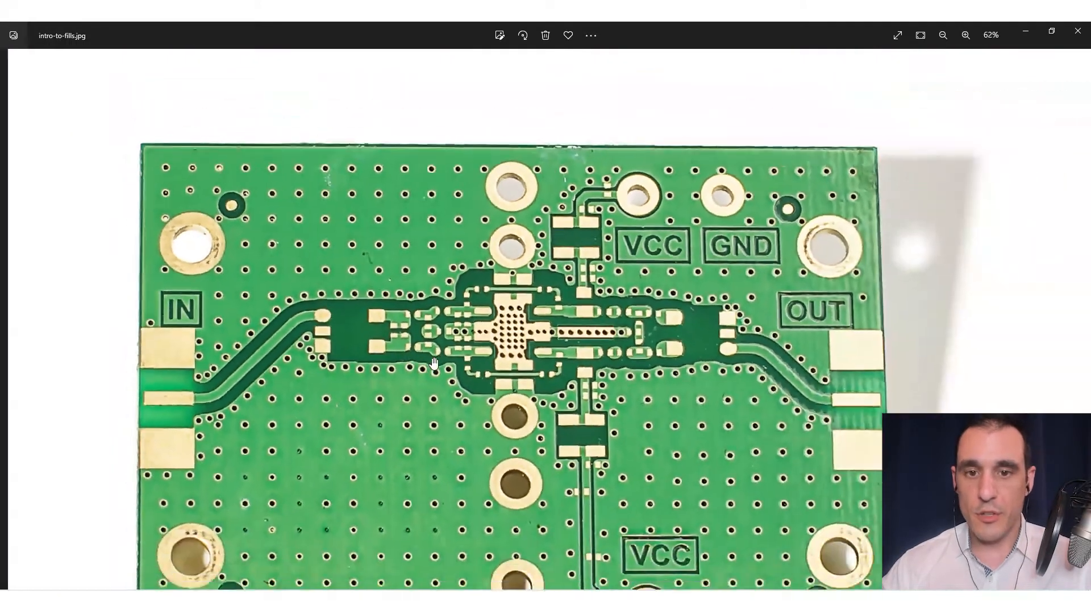
Step: Magnify the closely spaced traces once more, zoom back out, and advance to the stitching vias photo
left_click(943, 36)
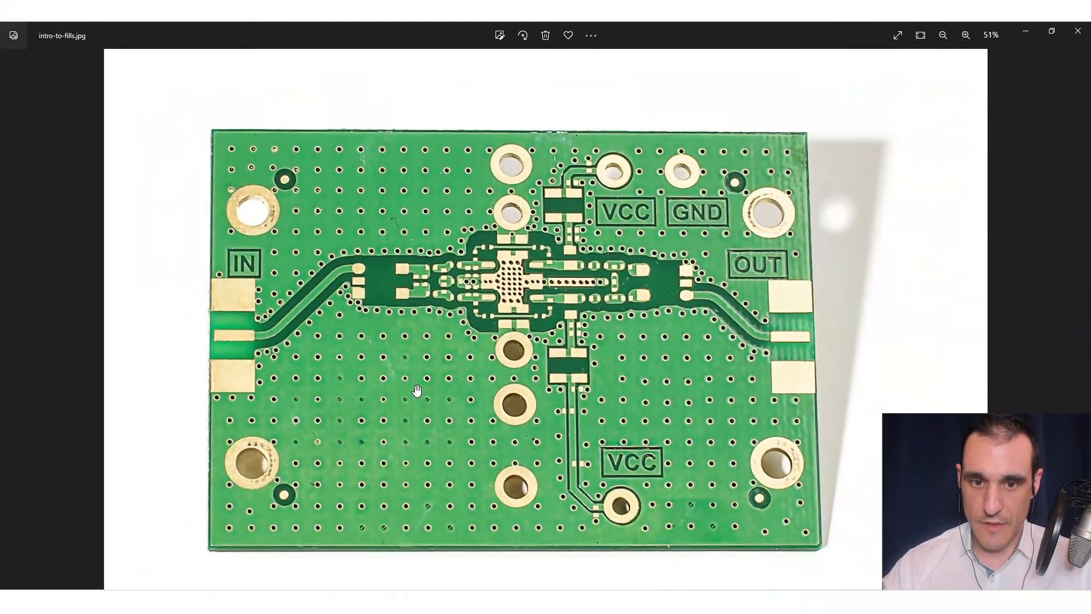
mouse_move(390, 374)
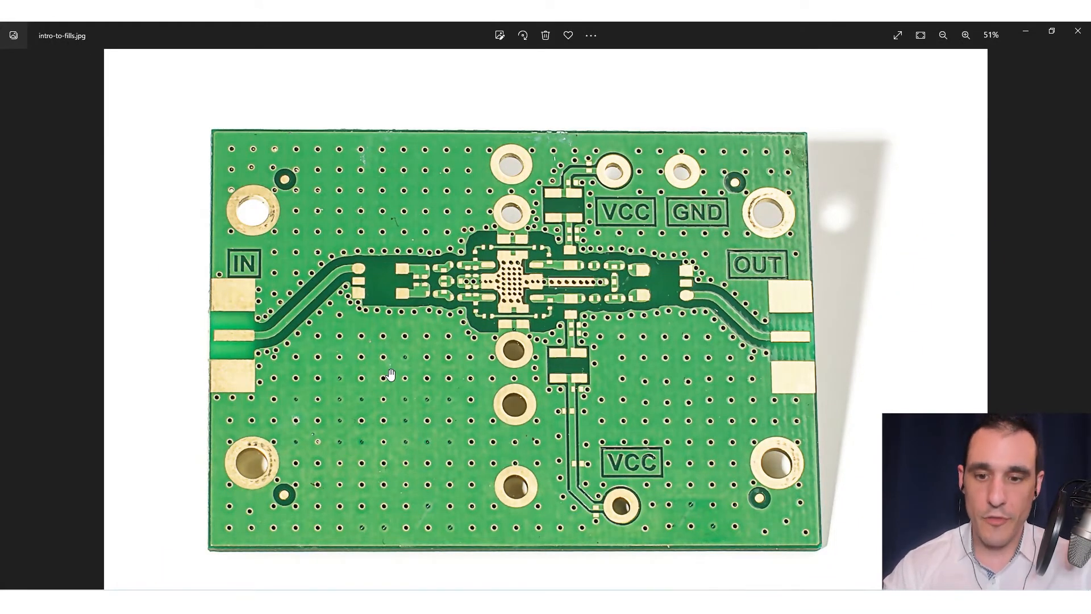
left_click(943, 35)
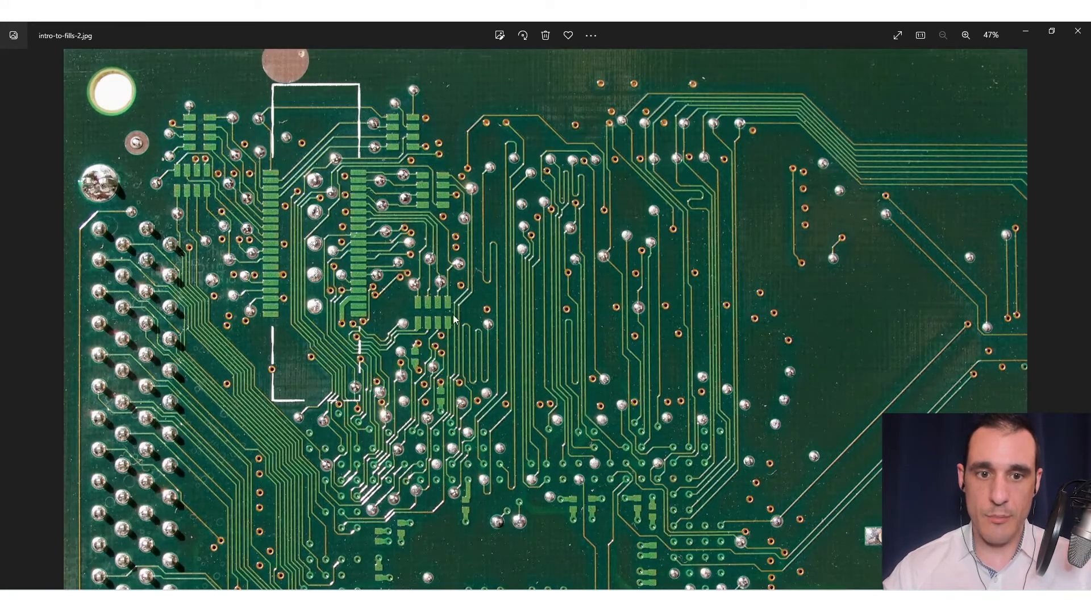
mouse_move(809, 306)
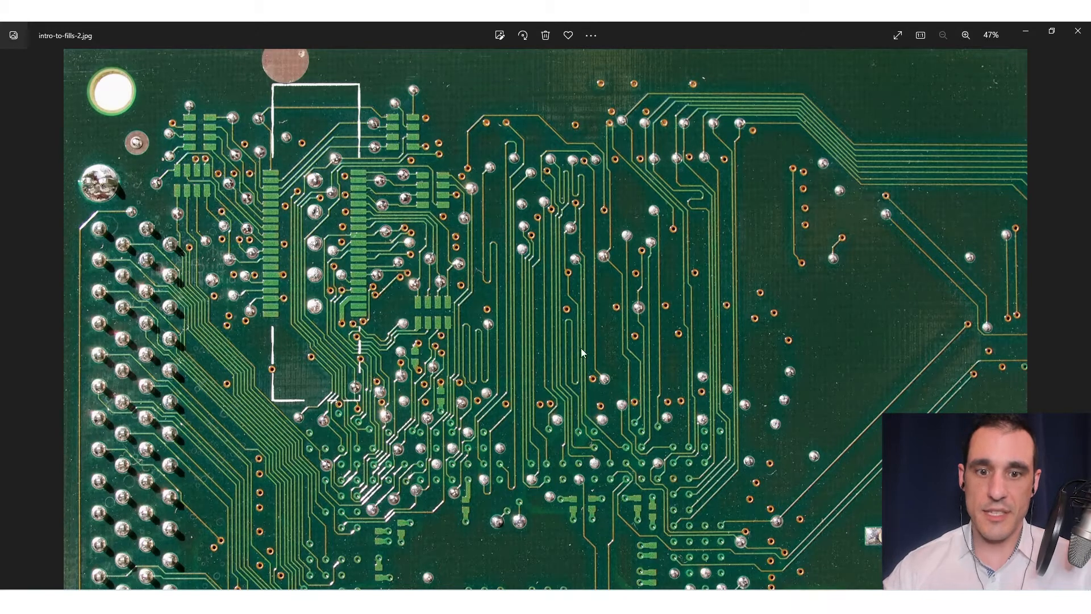
mouse_move(361, 306)
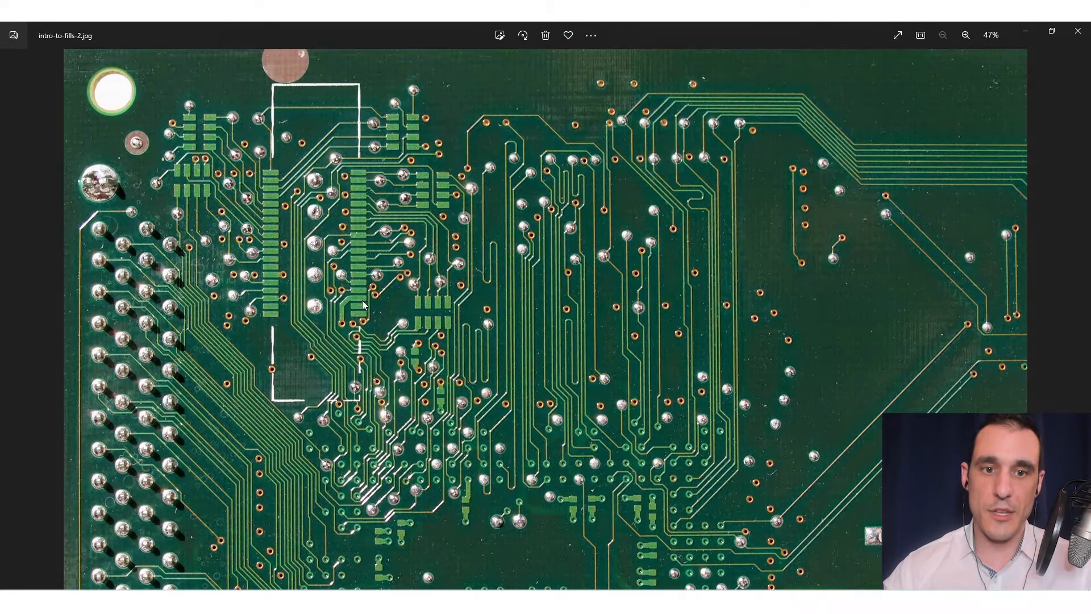
mouse_move(344, 182)
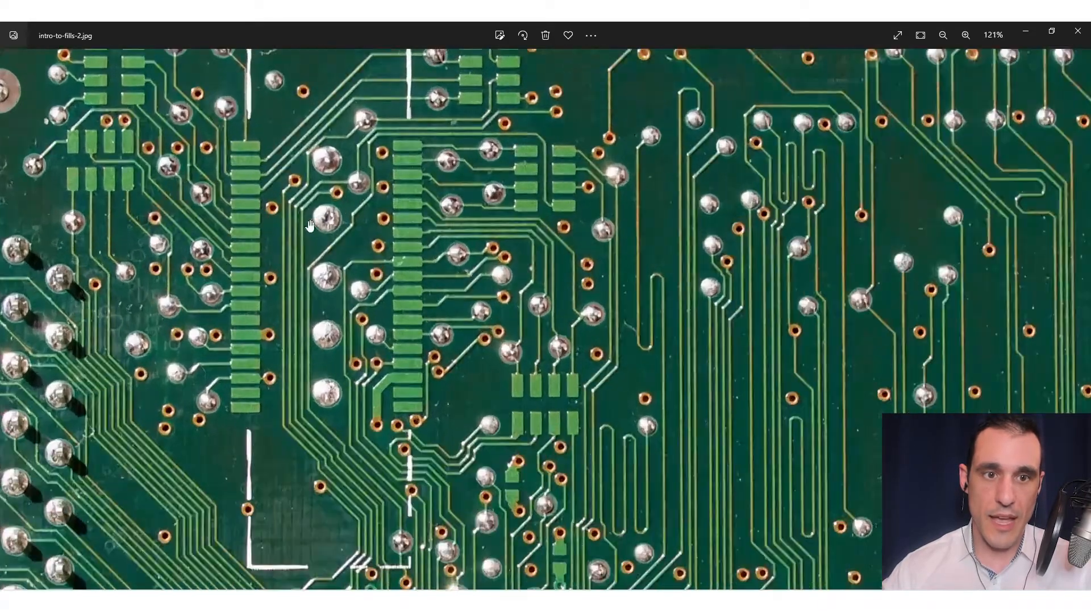
left_click(943, 35)
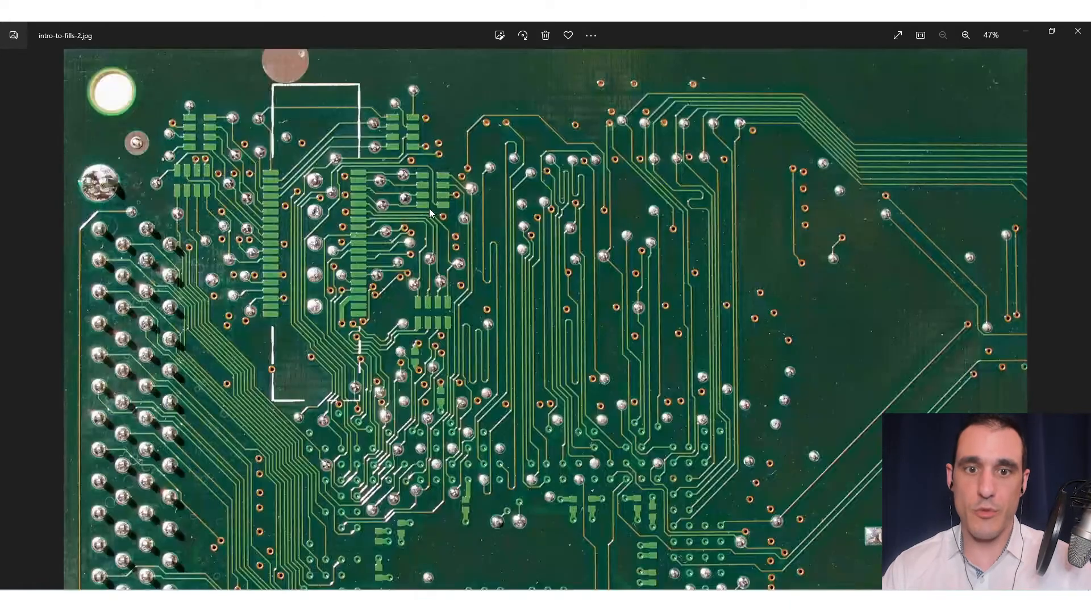
mouse_move(808, 299)
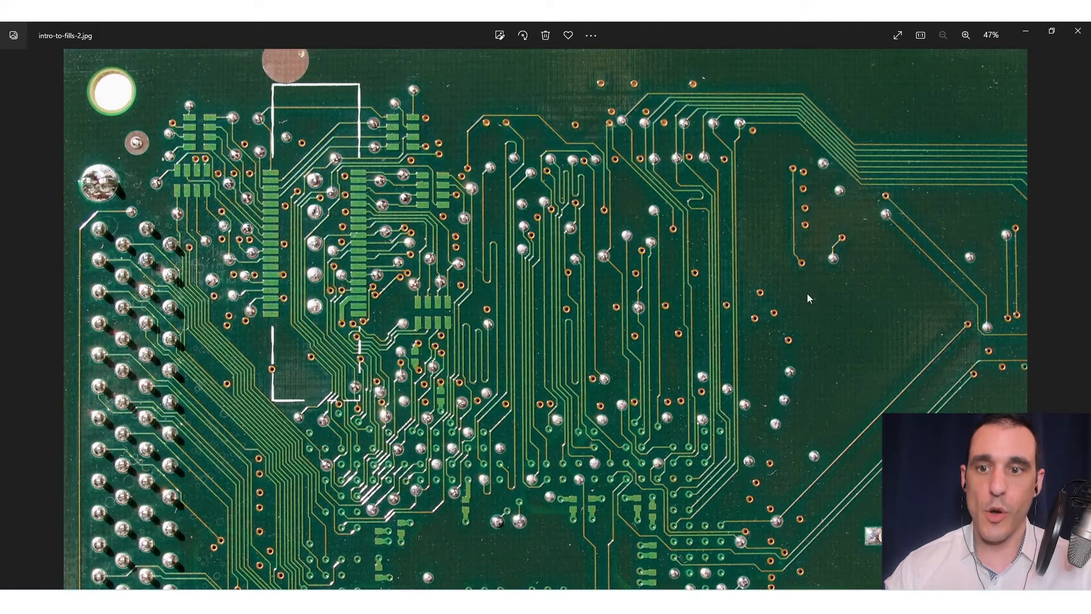
mouse_move(841, 305)
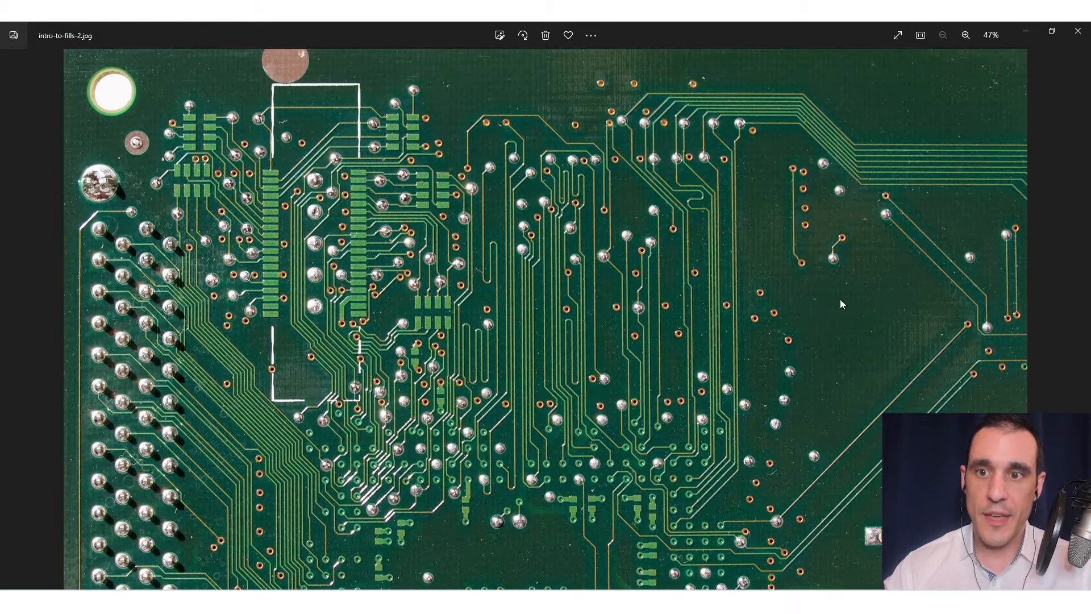
left_click(966, 36)
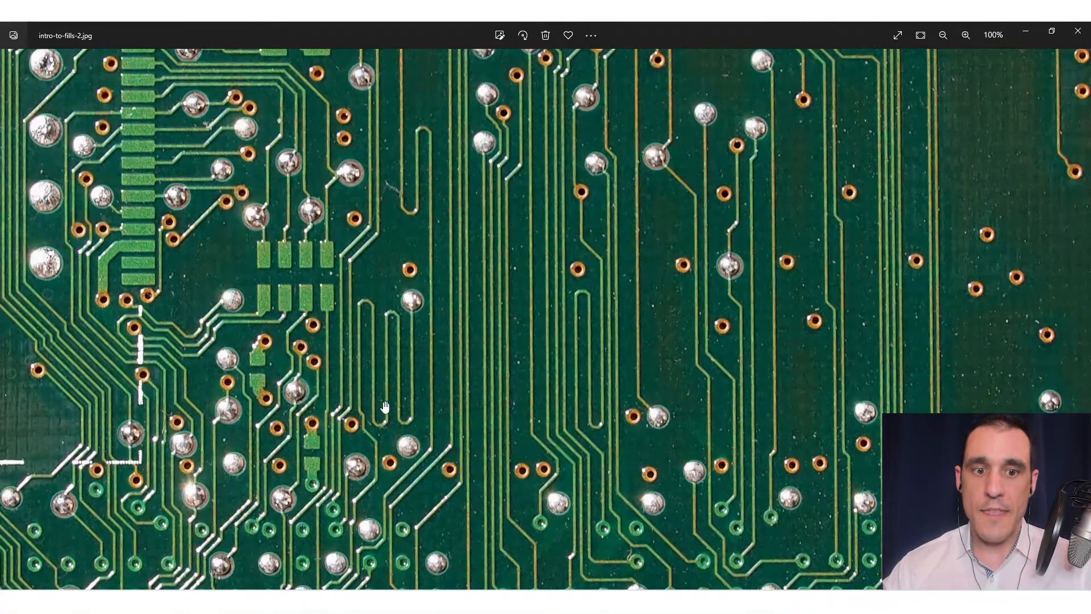
mouse_move(388, 471)
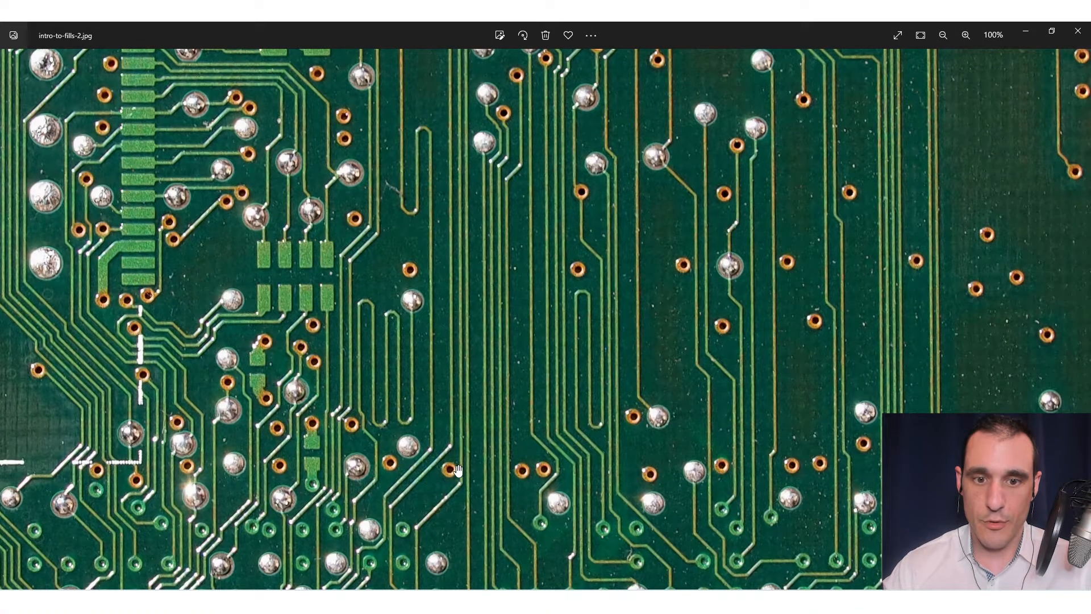
left_click(943, 36)
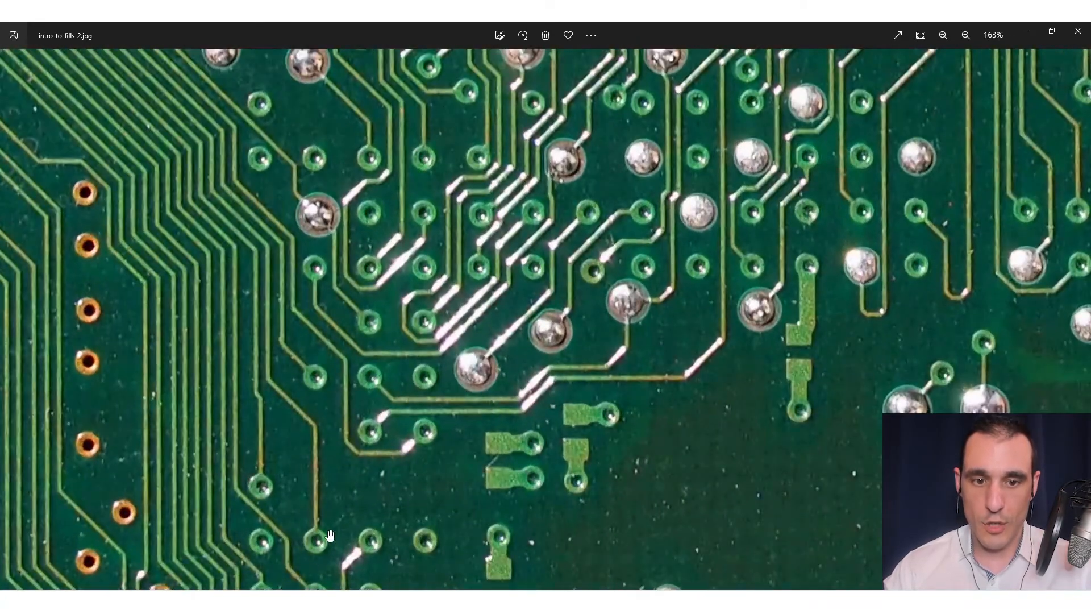
left_click(943, 36)
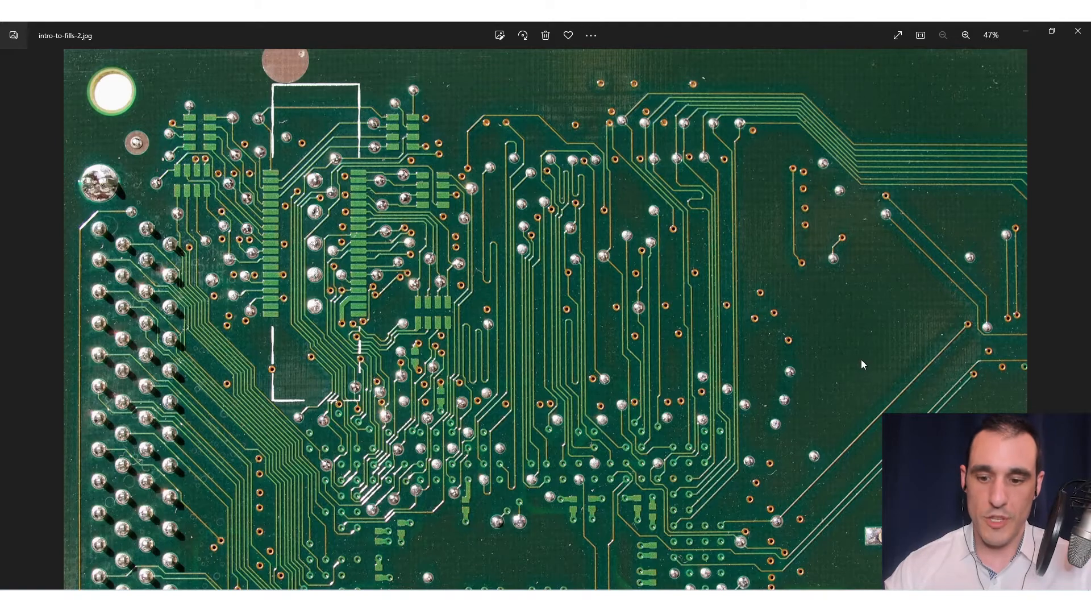
key("Right")
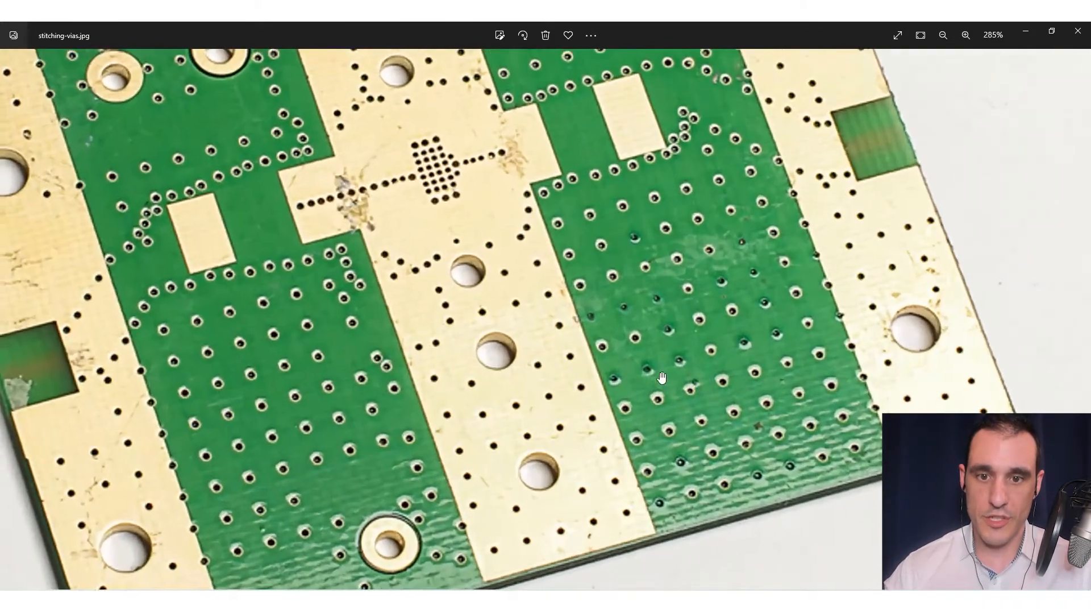
Step: Fit the whole stitching-vias board in the window, then zoom in on the via grid in the fills
left_click(943, 35)
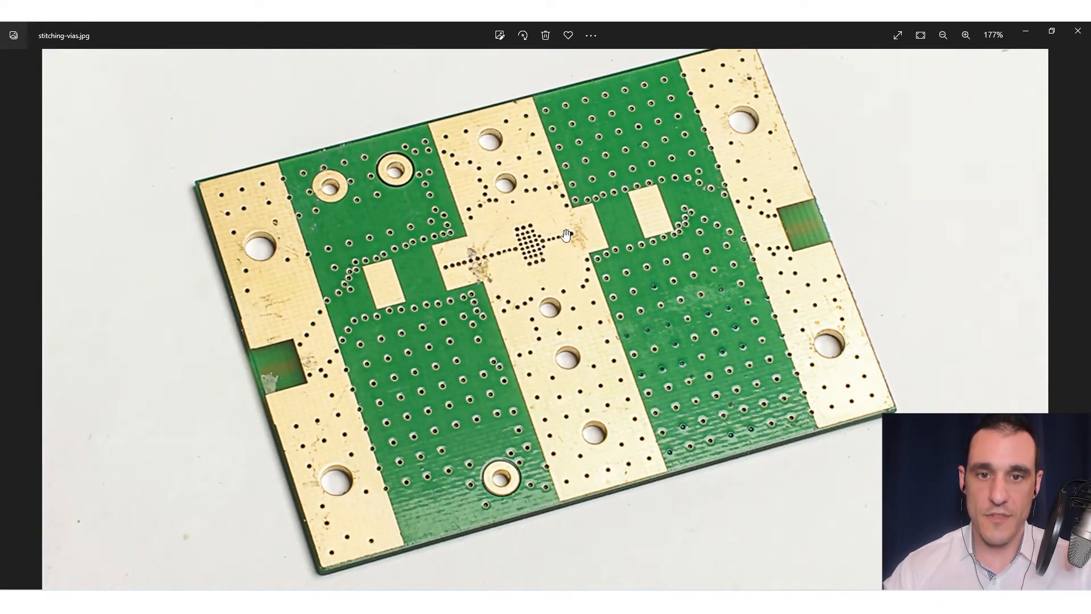
mouse_move(546, 202)
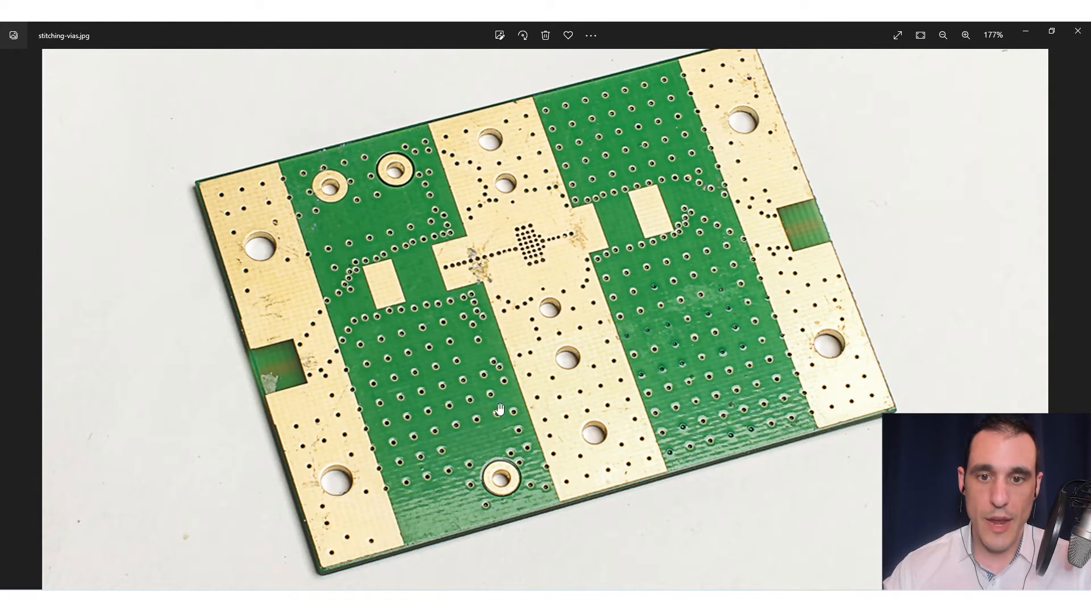
mouse_move(586, 266)
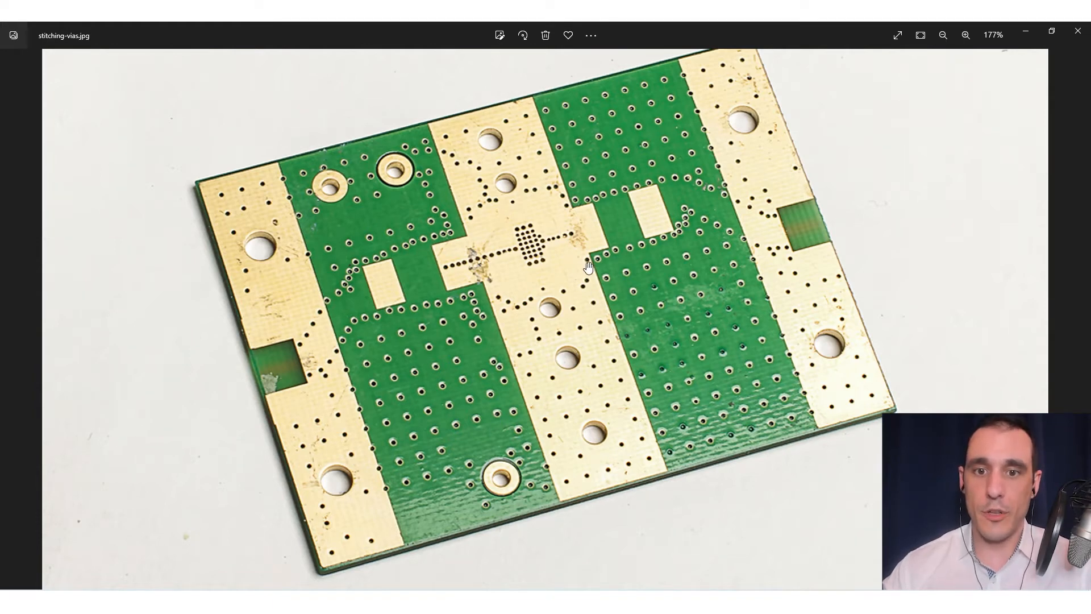
mouse_move(511, 229)
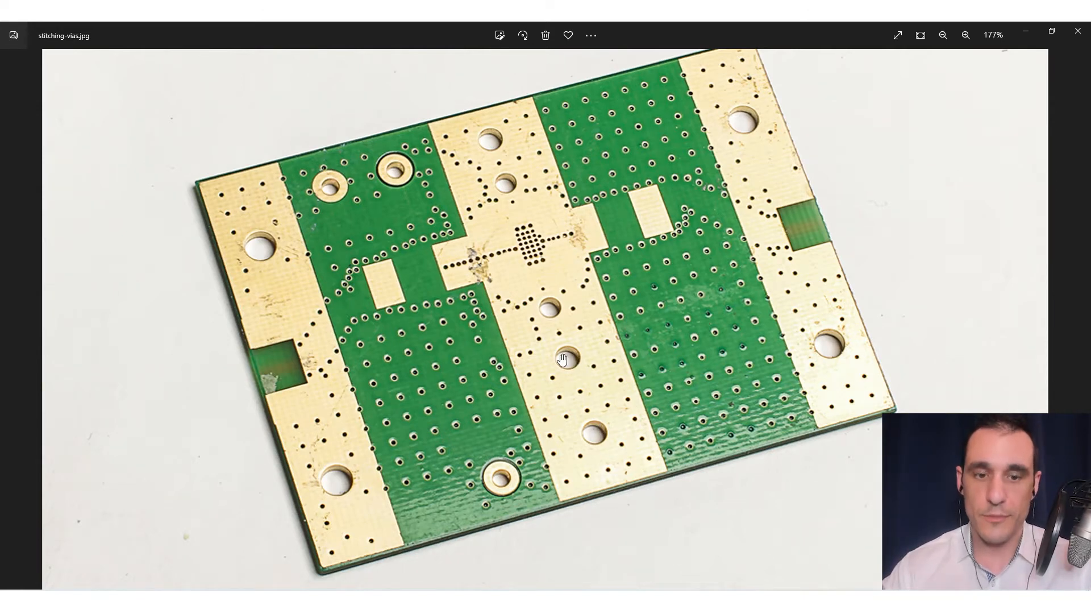
left_click(943, 36)
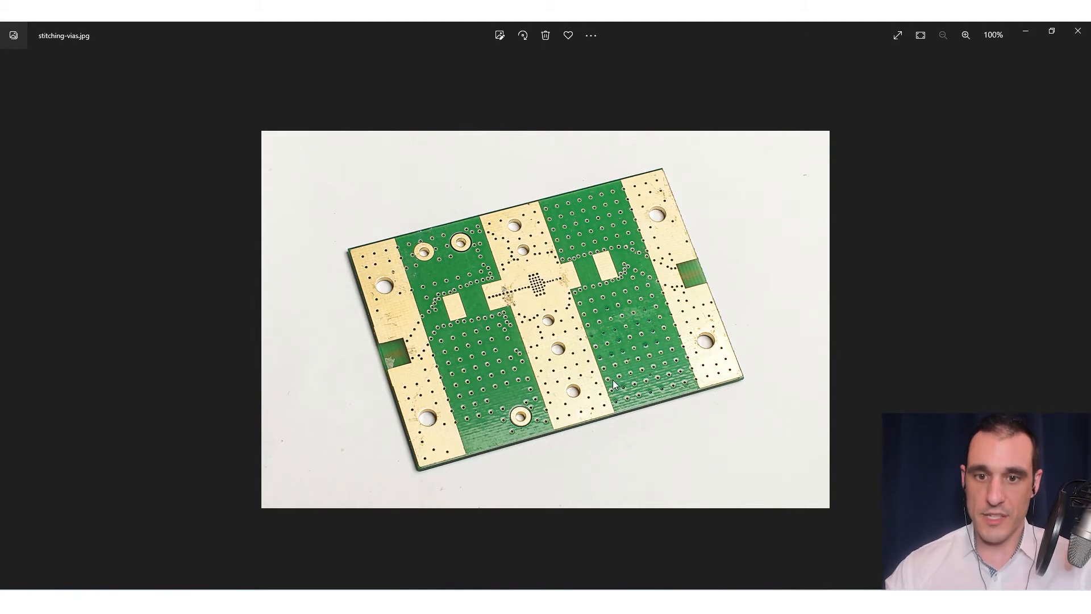
left_click(966, 35)
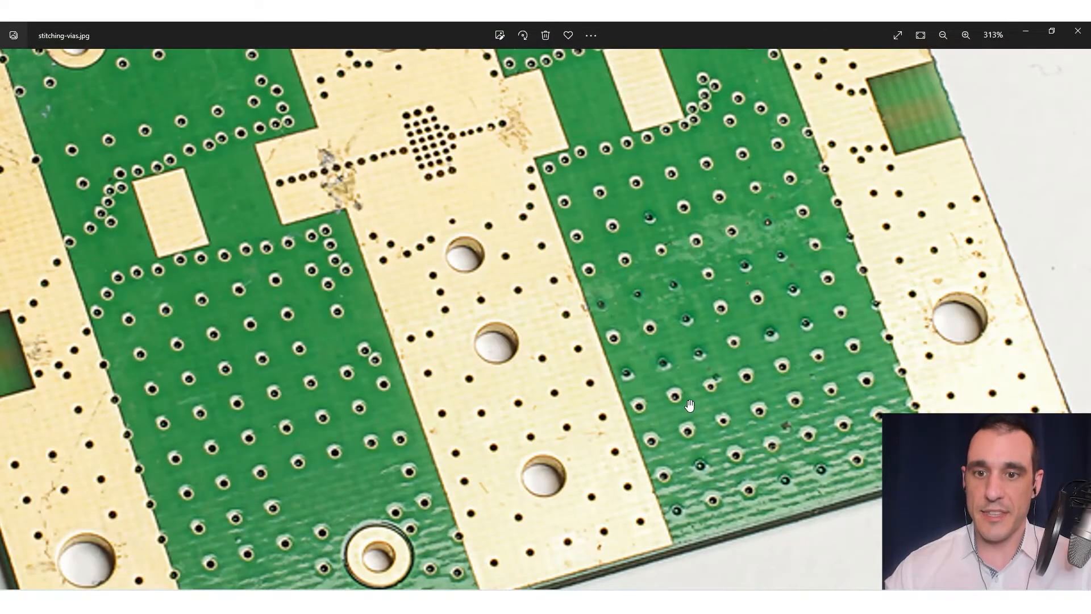
mouse_move(705, 367)
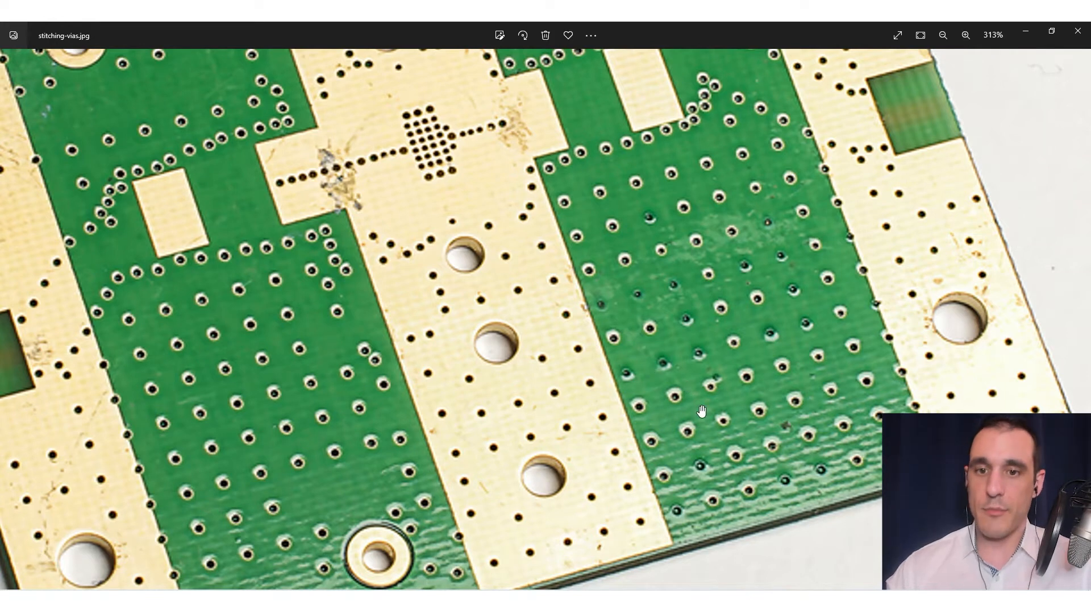
mouse_move(652, 438)
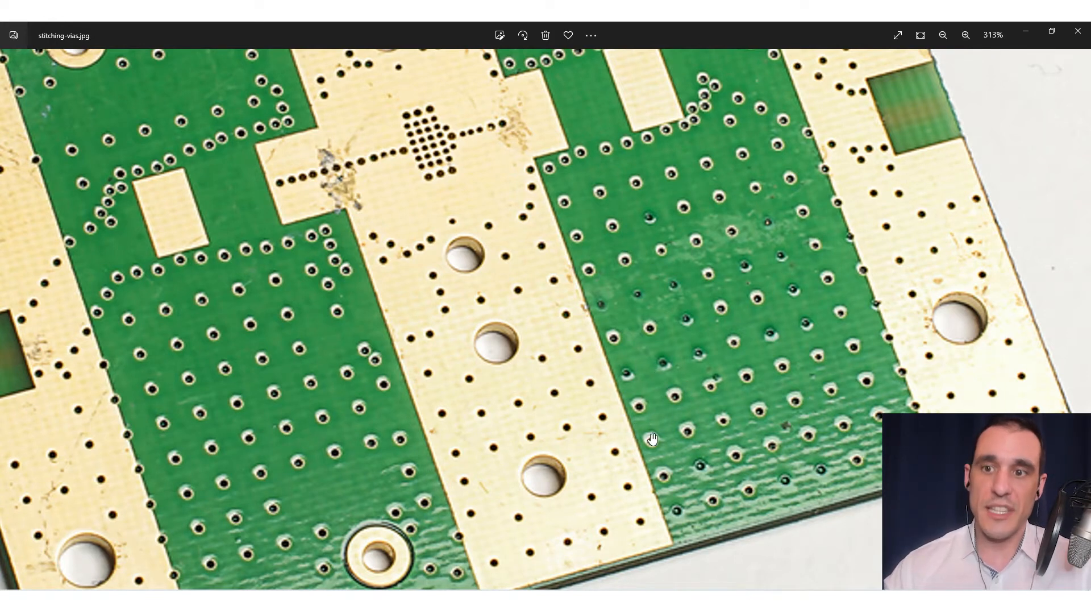
mouse_move(688, 390)
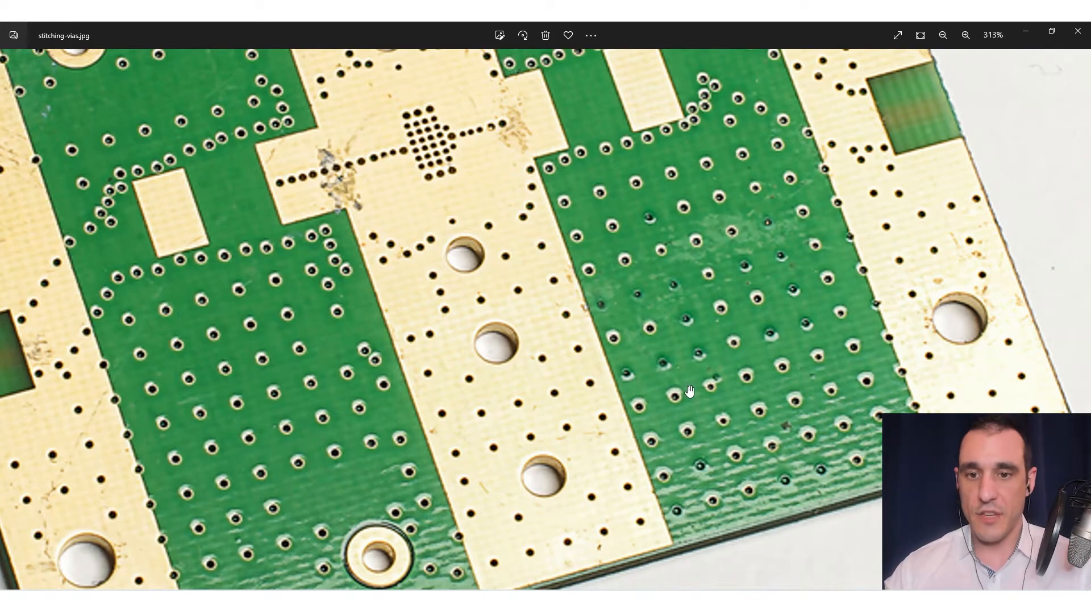
left_click(942, 35)
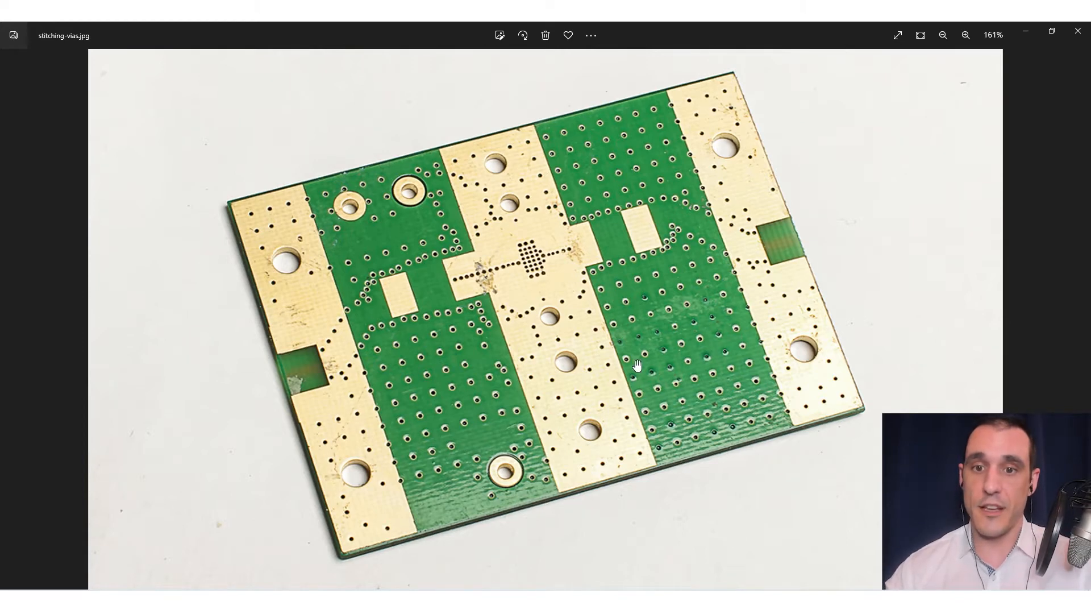
mouse_move(643, 308)
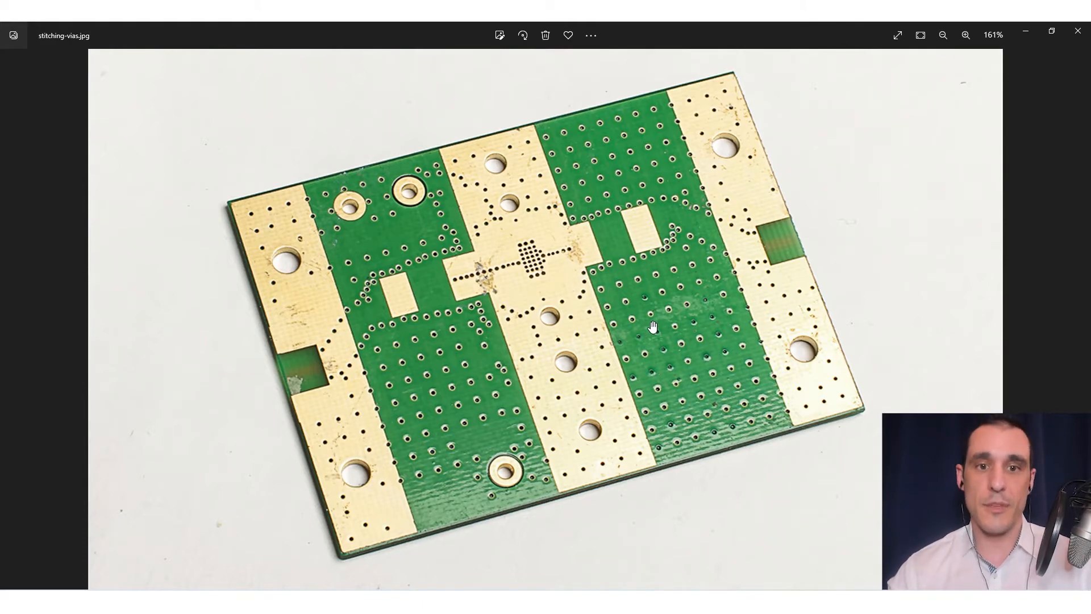
mouse_move(701, 304)
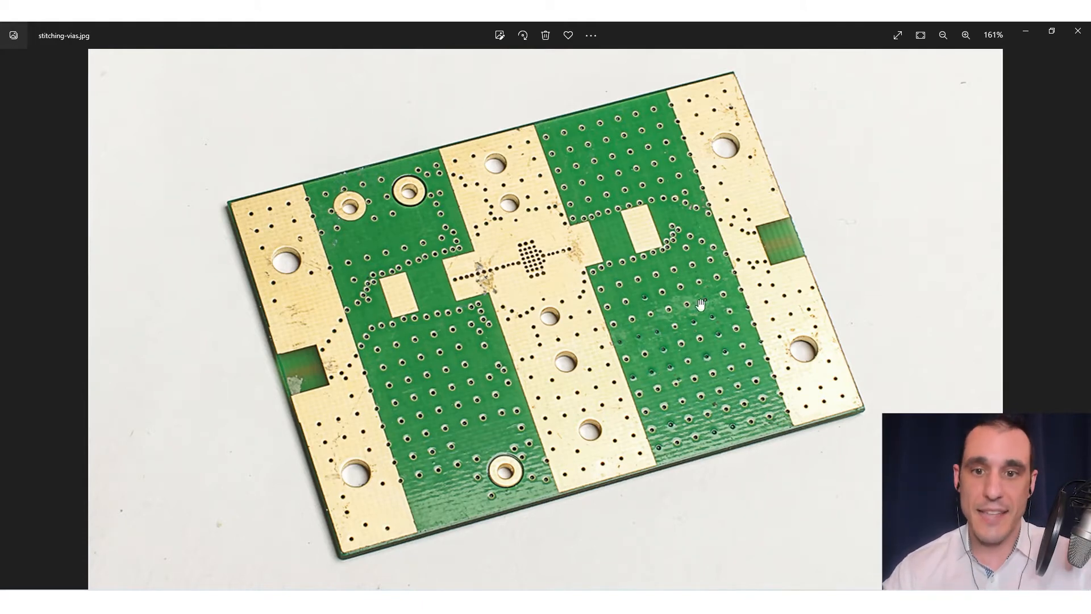
mouse_move(747, 380)
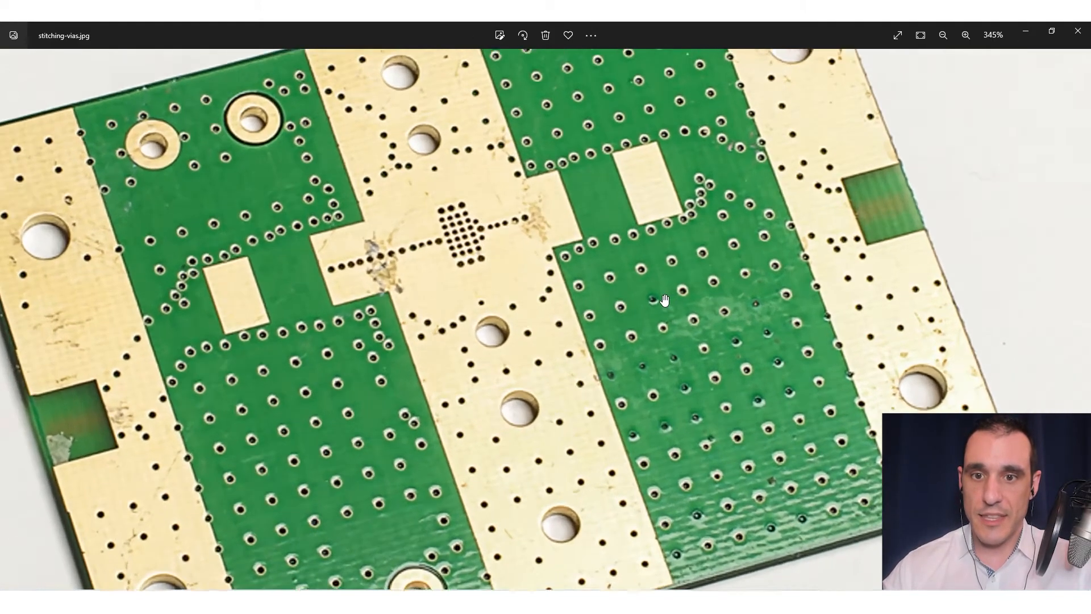
Step: Inspect vias along the right fill and its edge, then advance to the labelled amplifier board photo
left_click(966, 35)
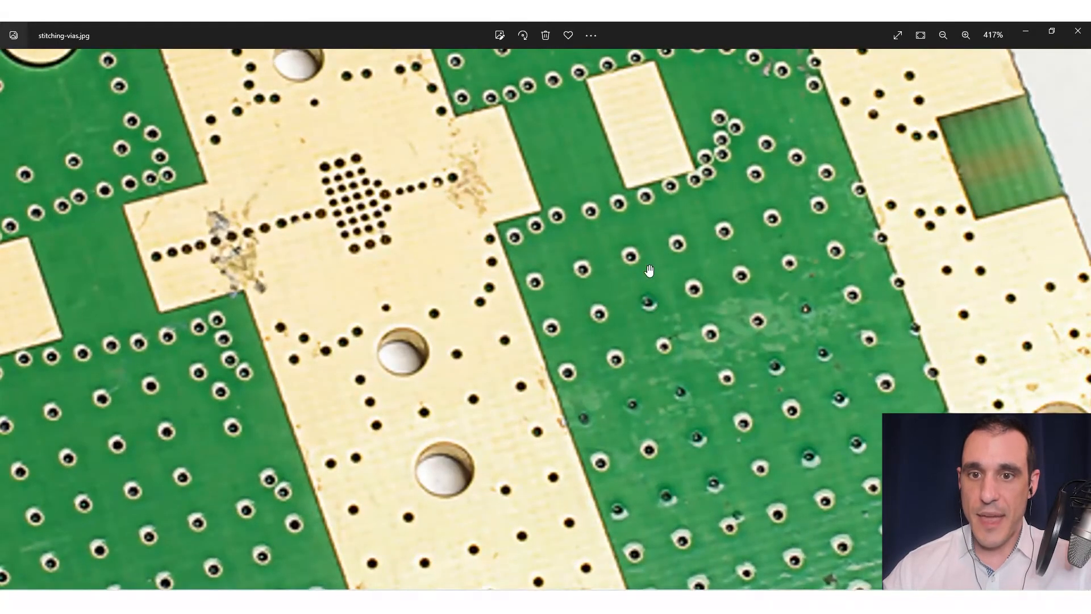
mouse_move(649, 297)
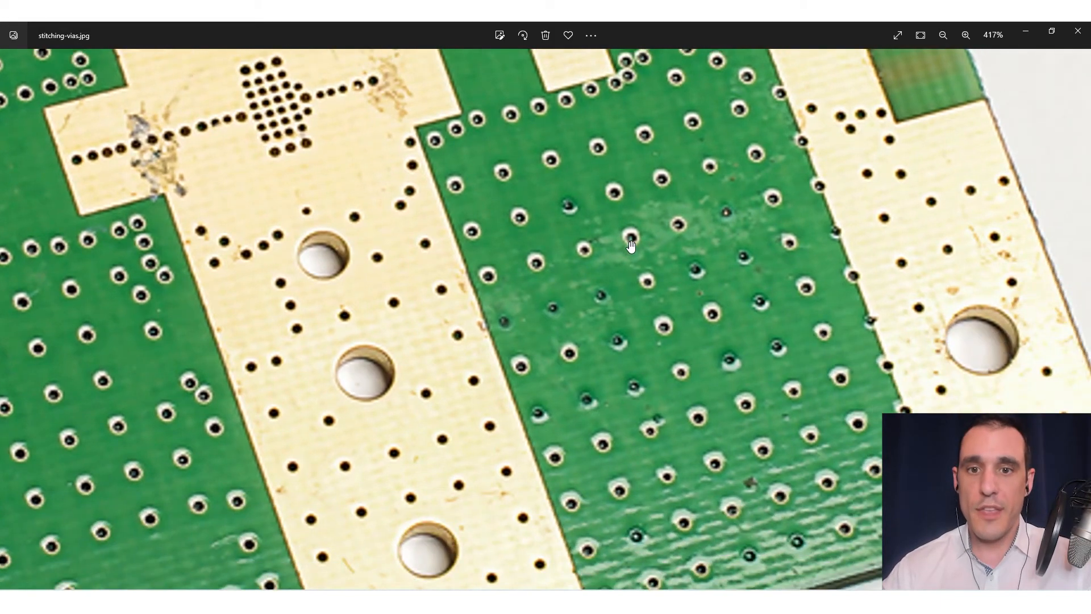
left_click(943, 35)
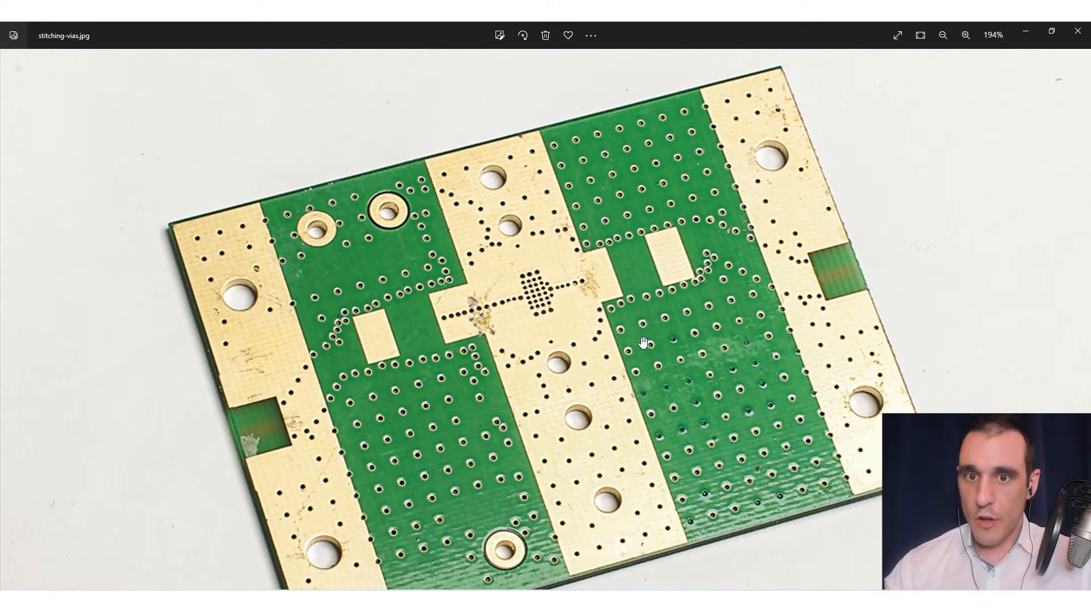
mouse_move(704, 409)
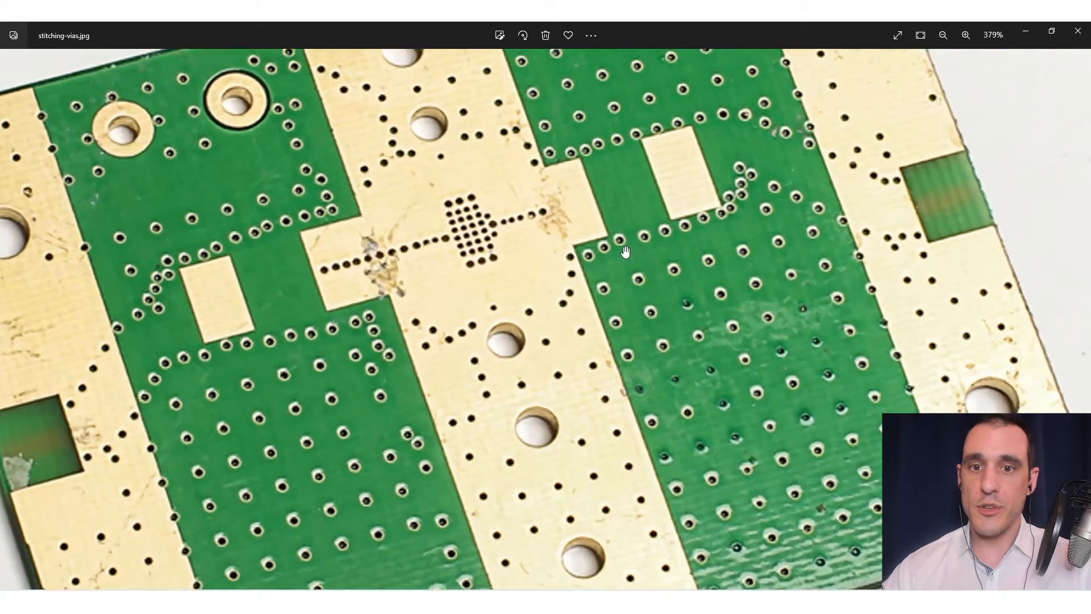
left_click(966, 36)
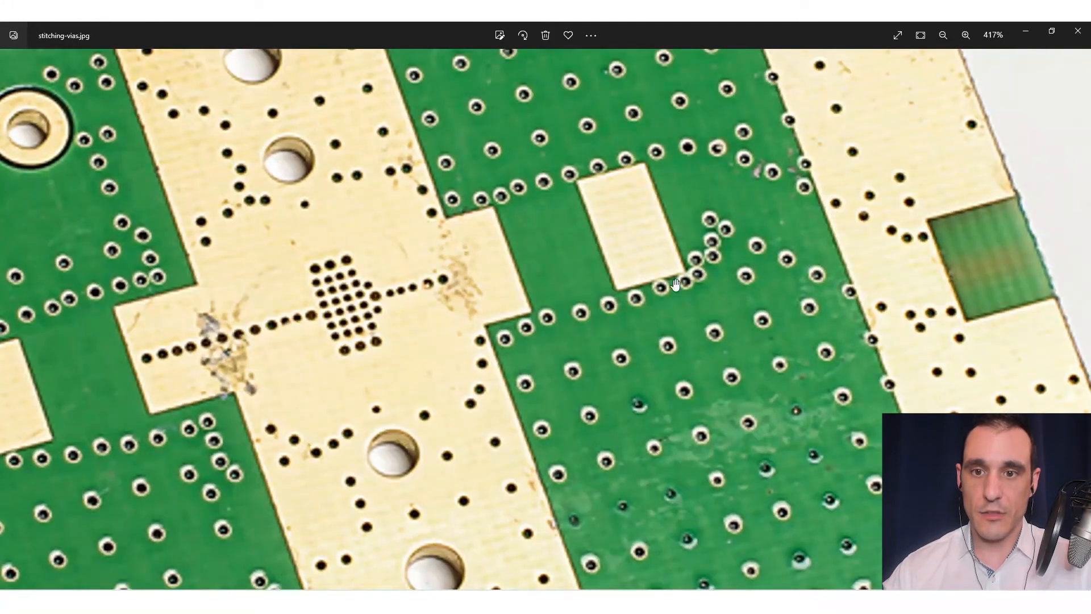
left_click(943, 35)
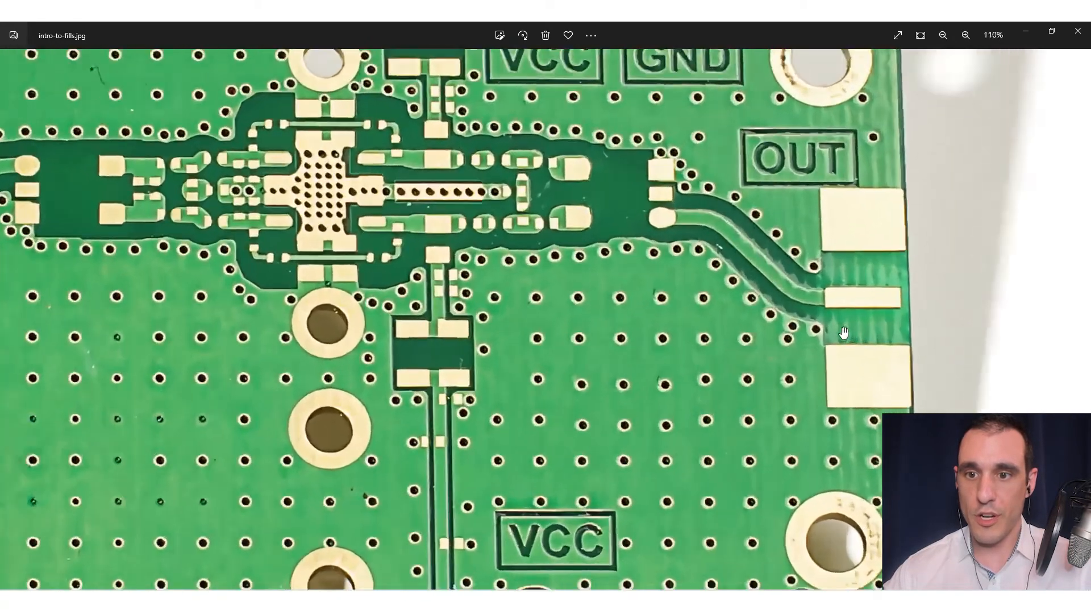
Step: Zoom into the amplifier board and pan left to the IN connector and its input trace
scroll("down", 3)
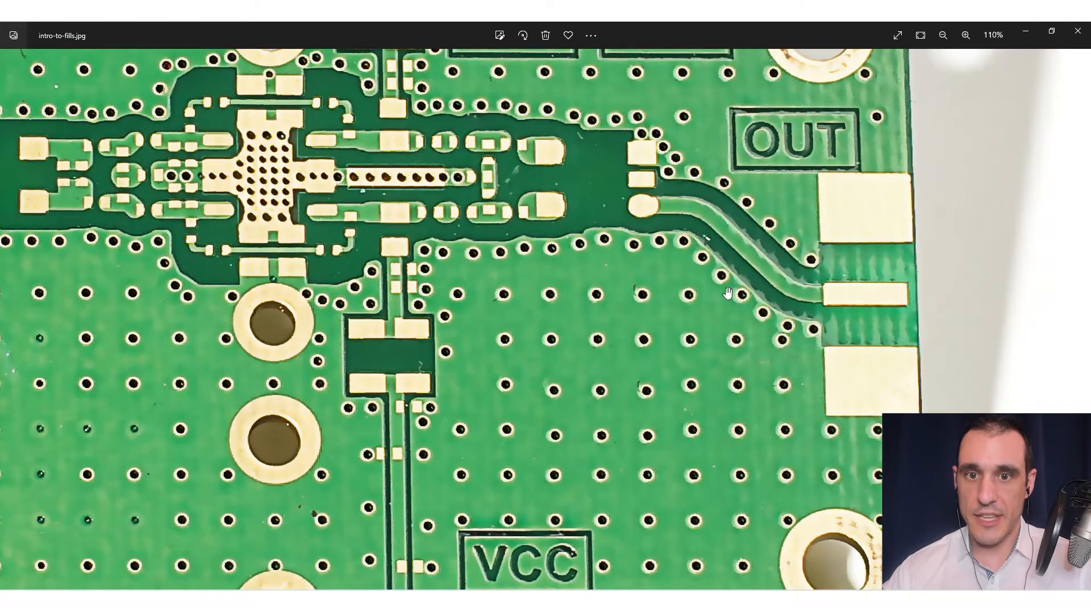
mouse_move(799, 331)
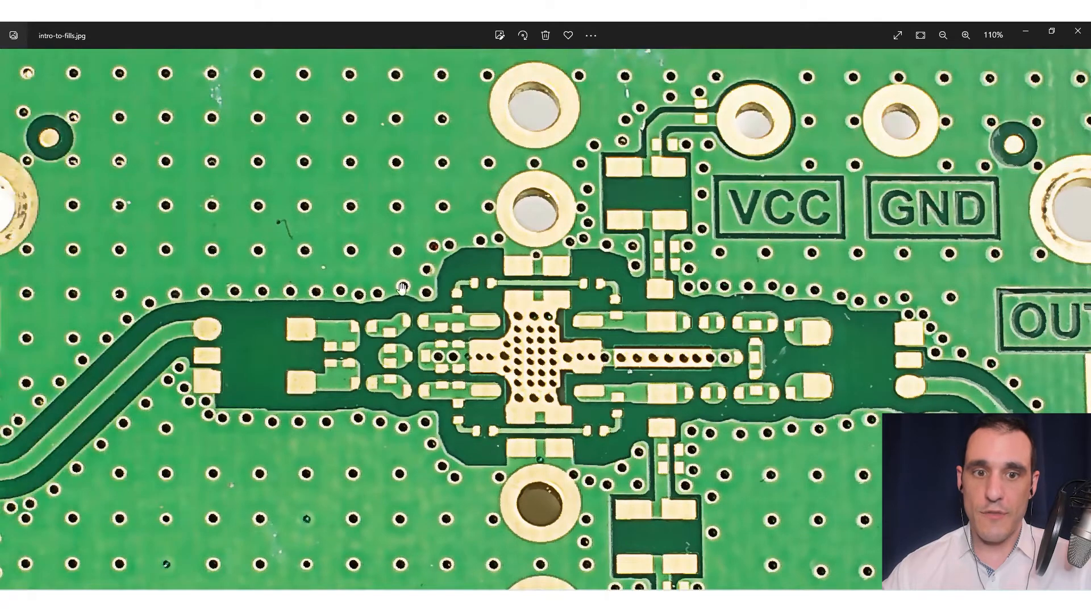
left_click_drag(400, 288, 278, 390)
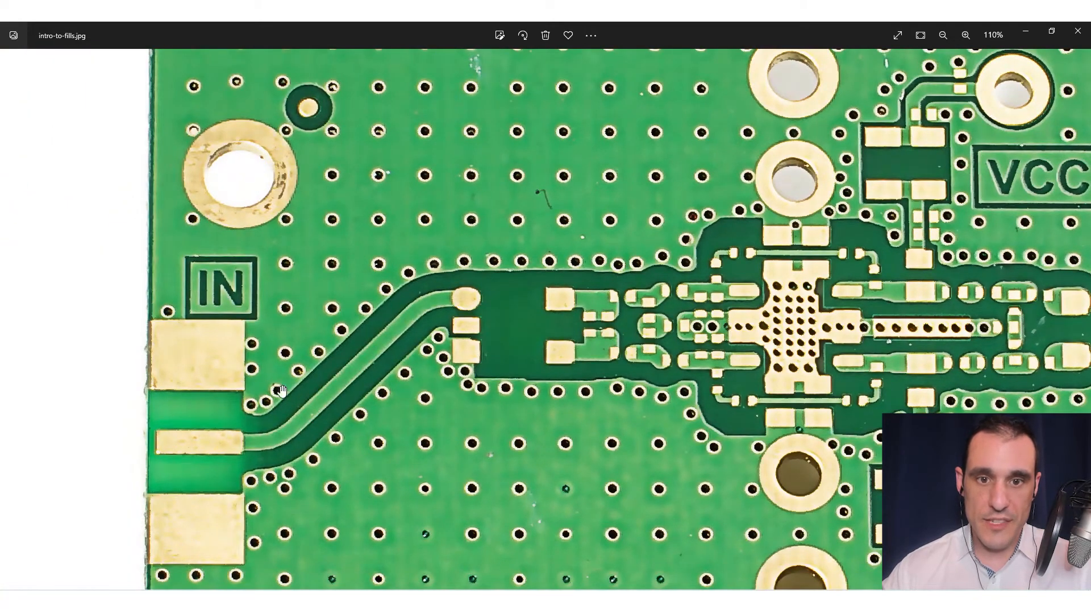
mouse_move(630, 258)
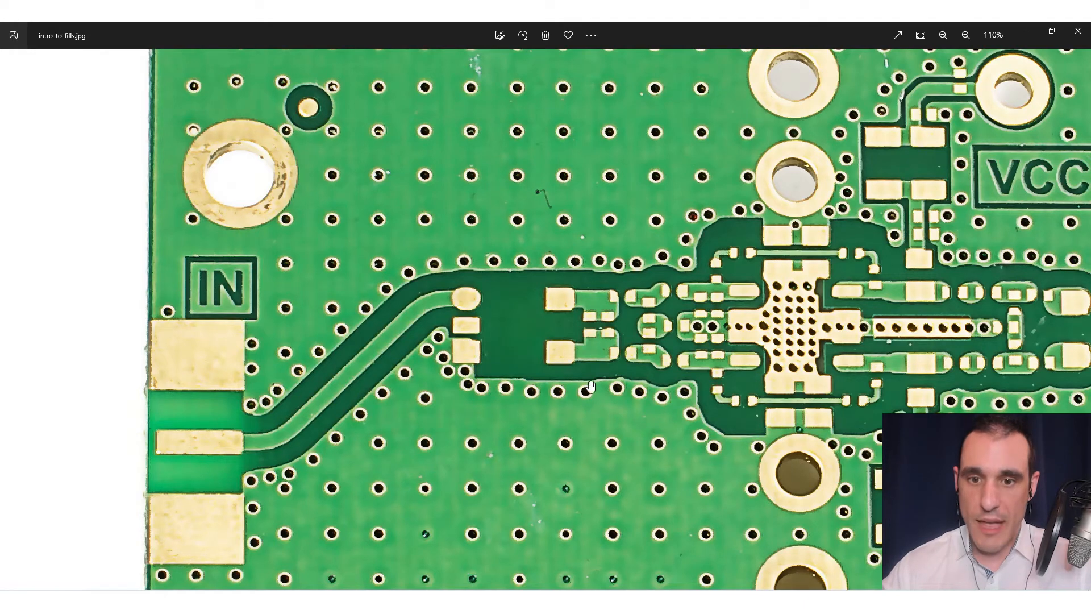
mouse_move(643, 390)
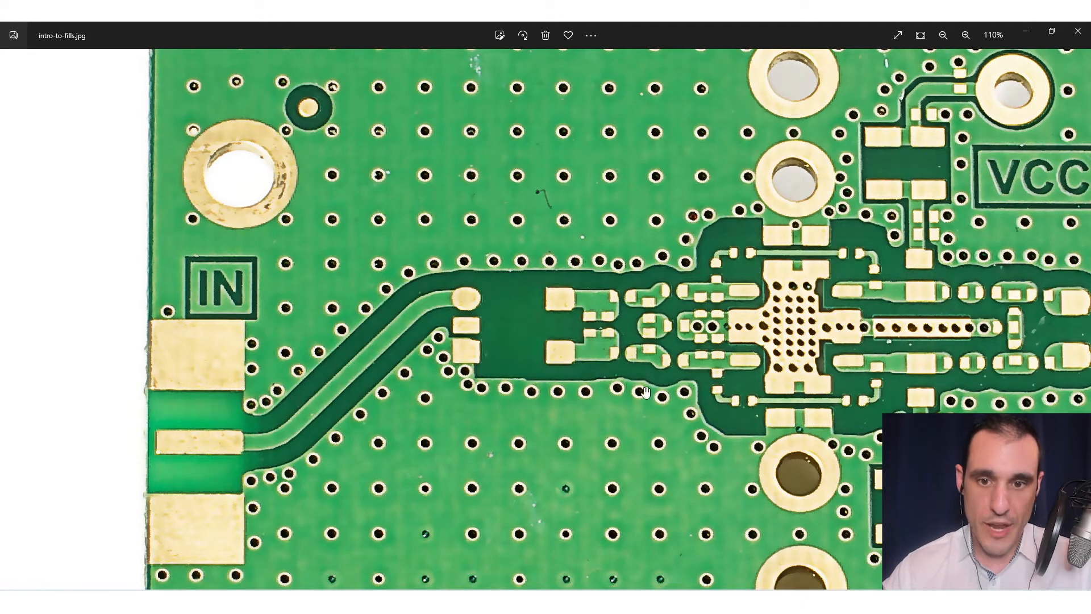
mouse_move(506, 403)
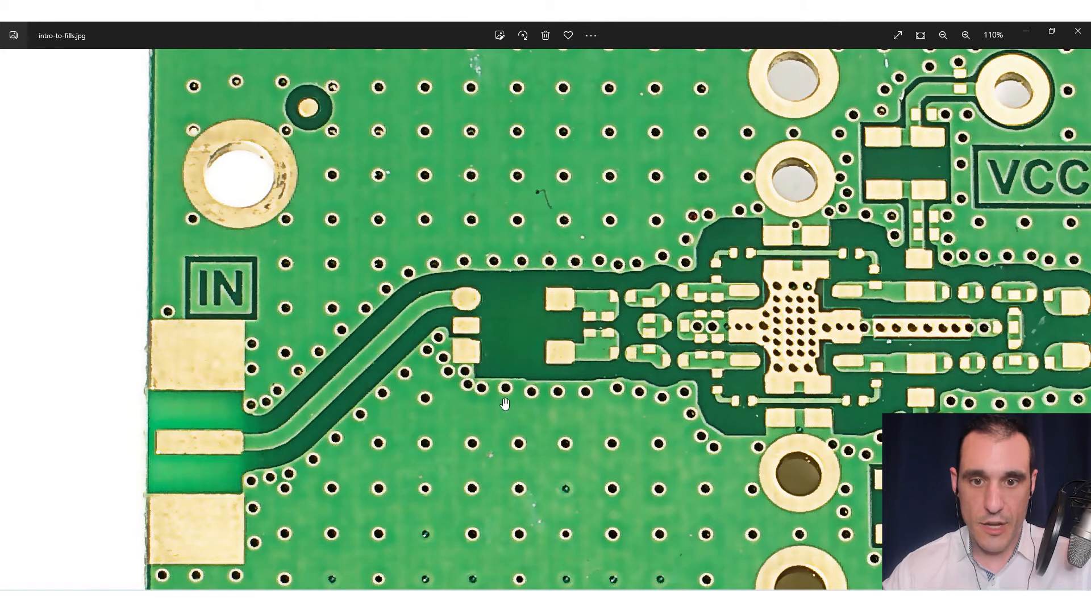
mouse_move(409, 342)
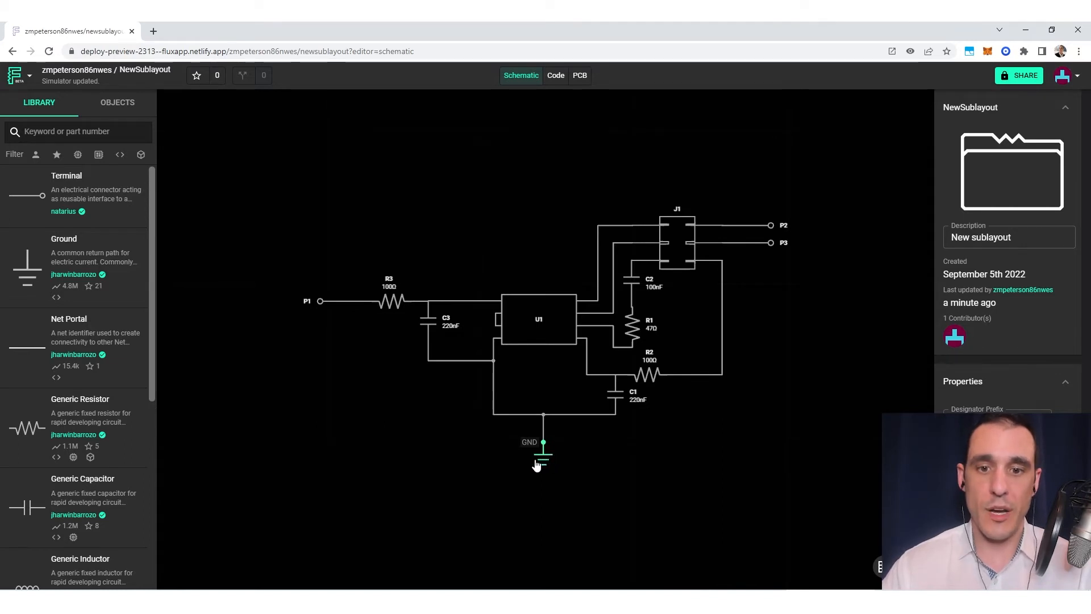
mouse_move(369, 436)
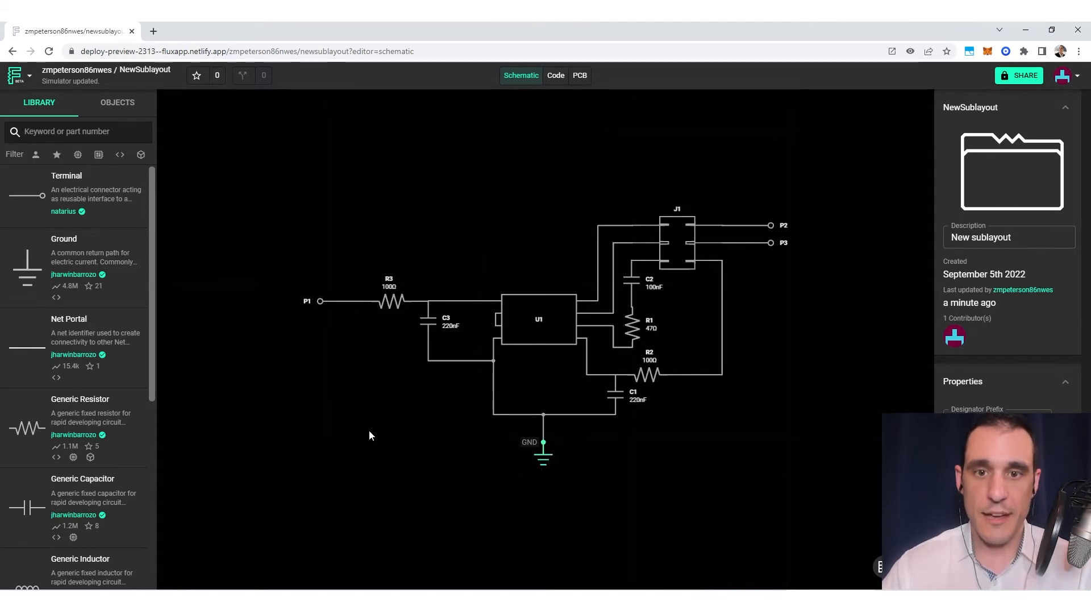
Step: Clear the GND symbol selection and switch to the NewSublayout PCB layout with its copper fill
left_click(579, 75)
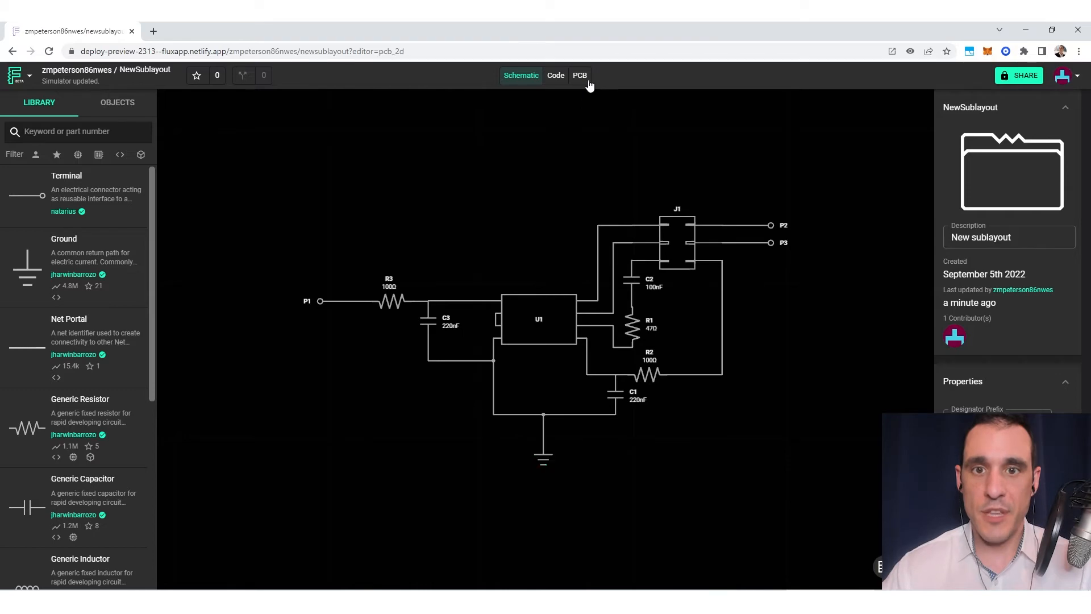
left_click(579, 75)
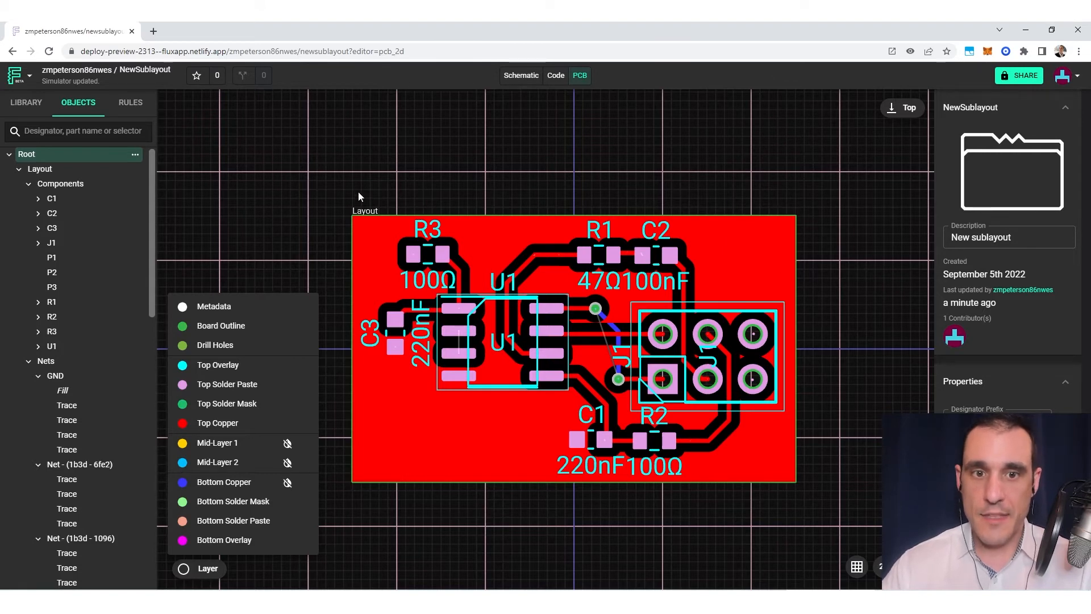
mouse_move(612, 191)
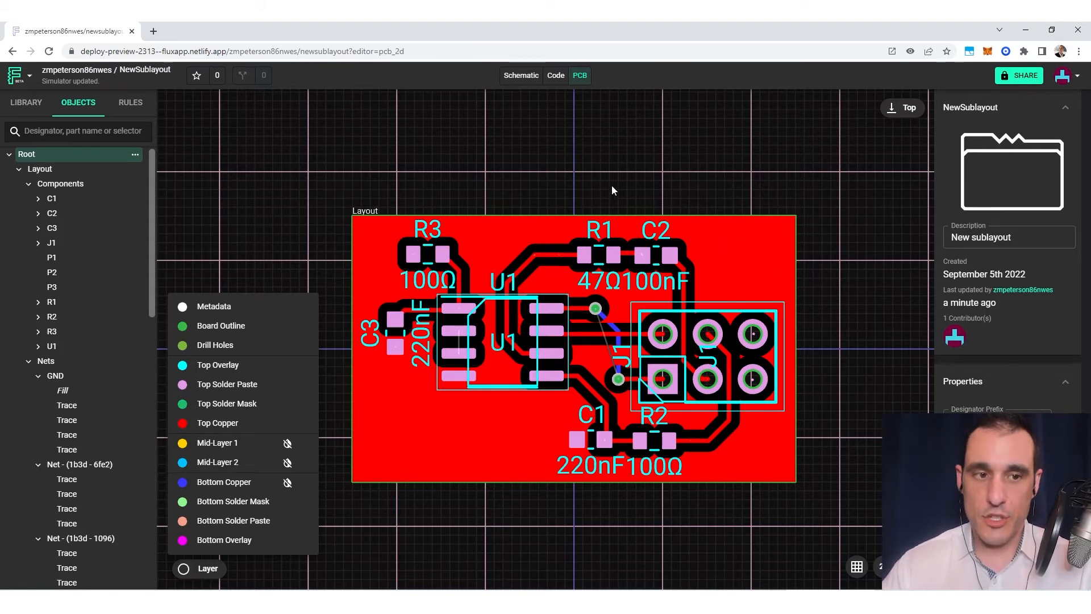
Step: Inspect the GND net's Fill object, then hide Top Copper so the first inner layer's pour shows
left_click(63, 389)
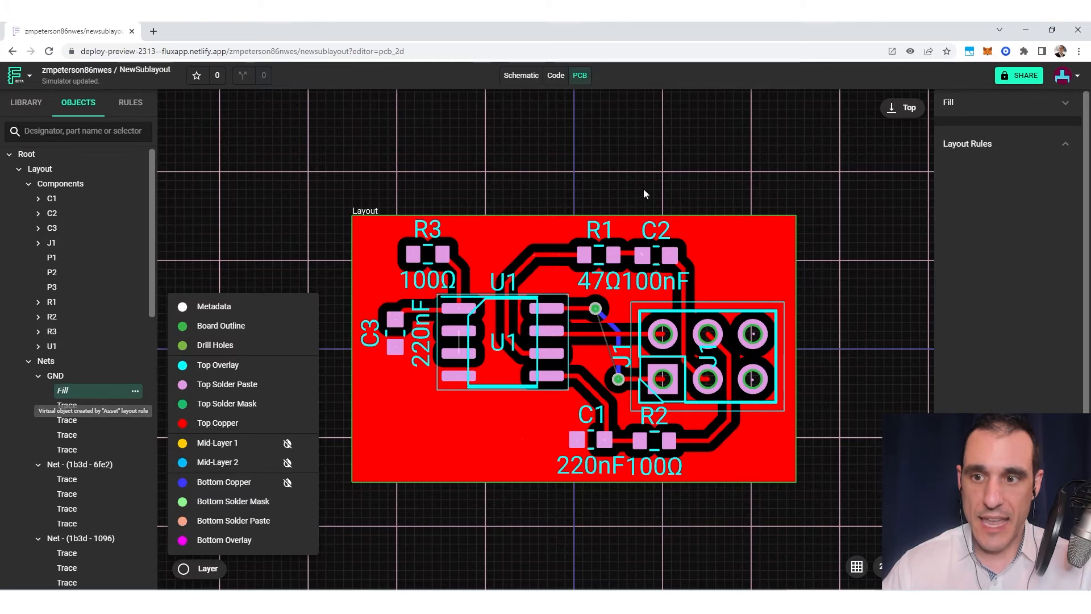
left_click(55, 376)
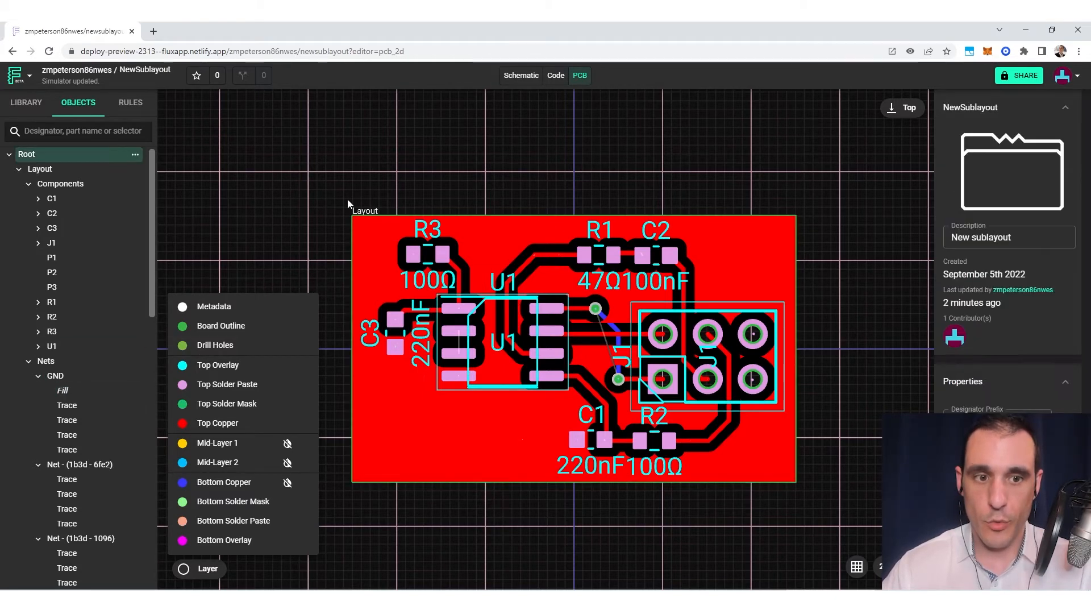
mouse_move(487, 237)
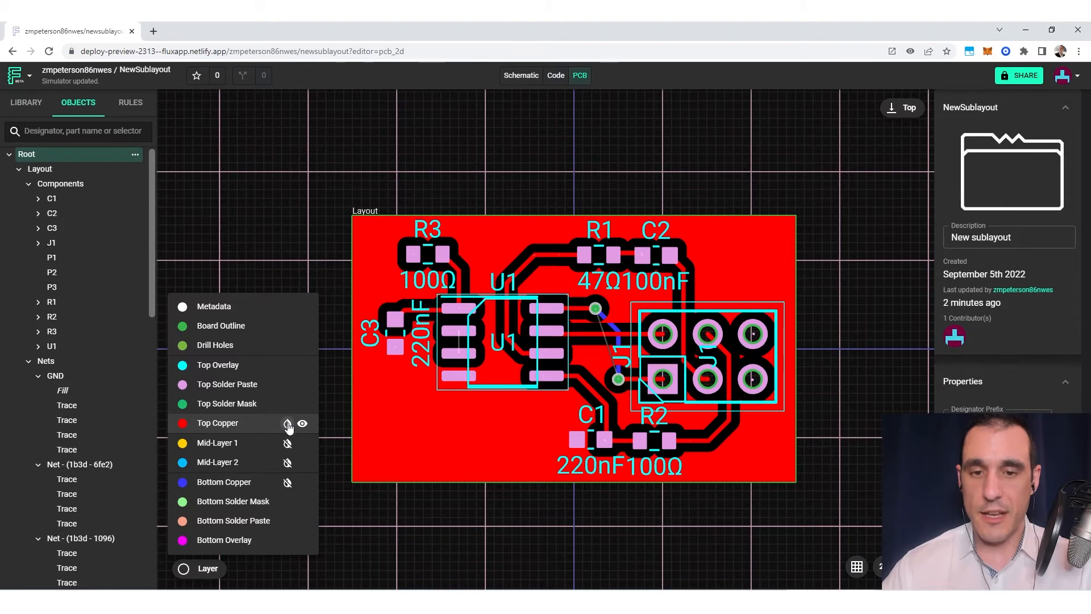
left_click(288, 423)
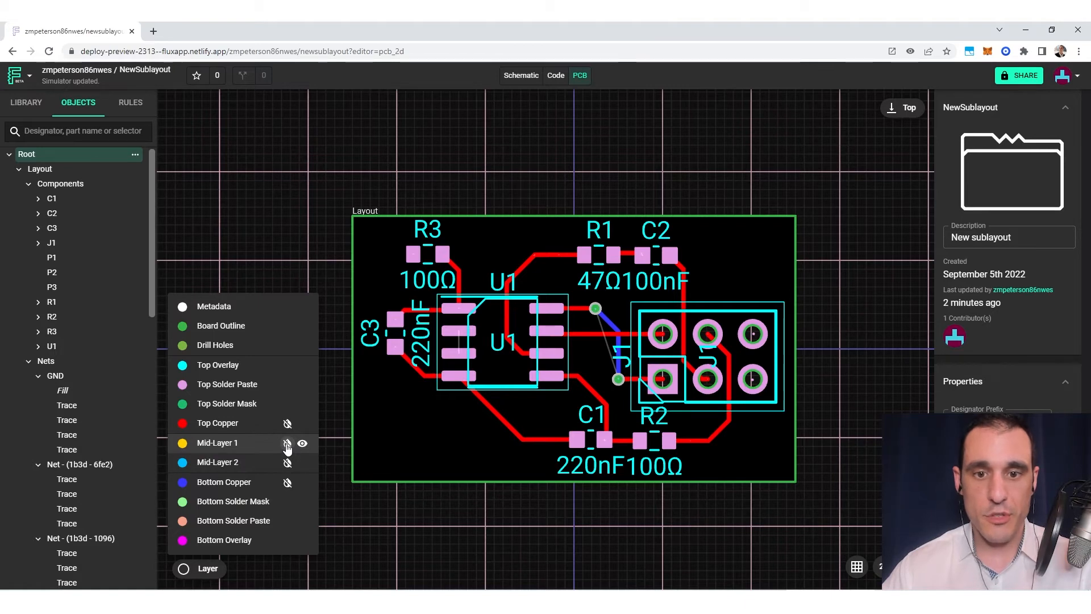
left_click(303, 443)
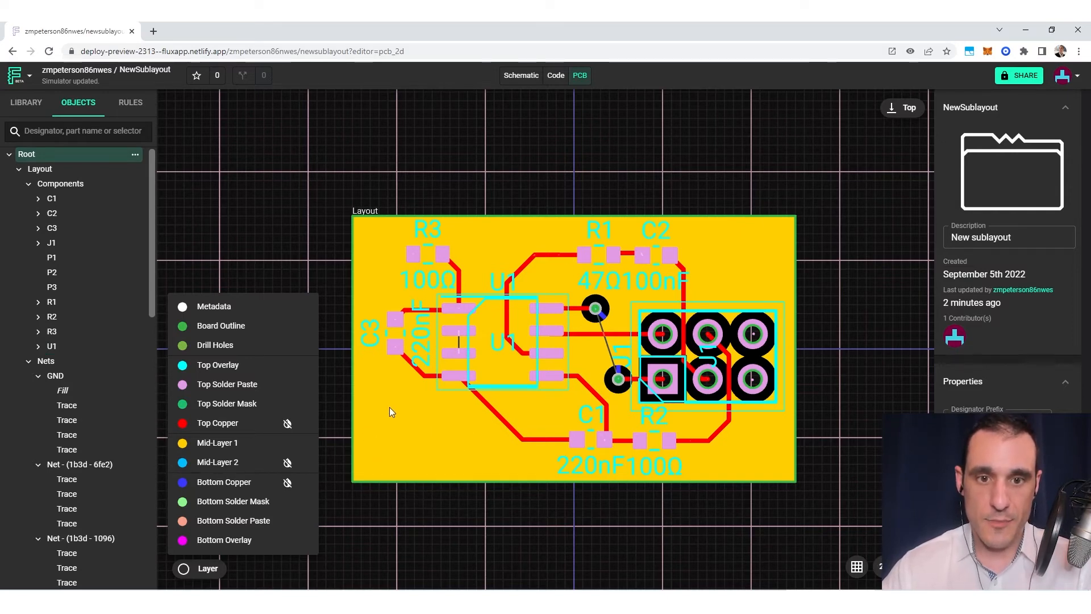
mouse_move(433, 449)
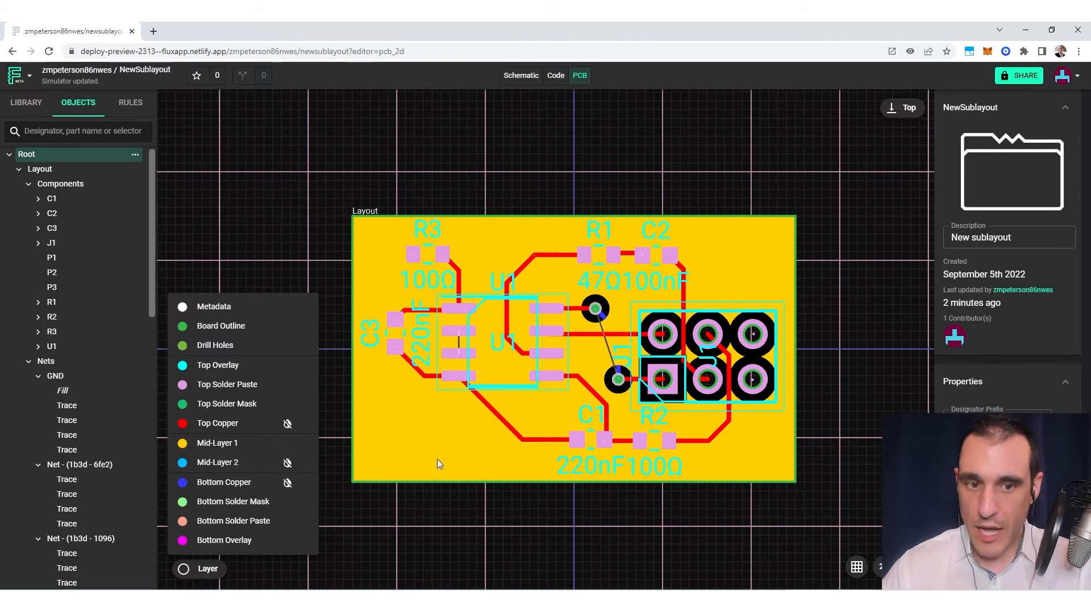
mouse_move(591, 184)
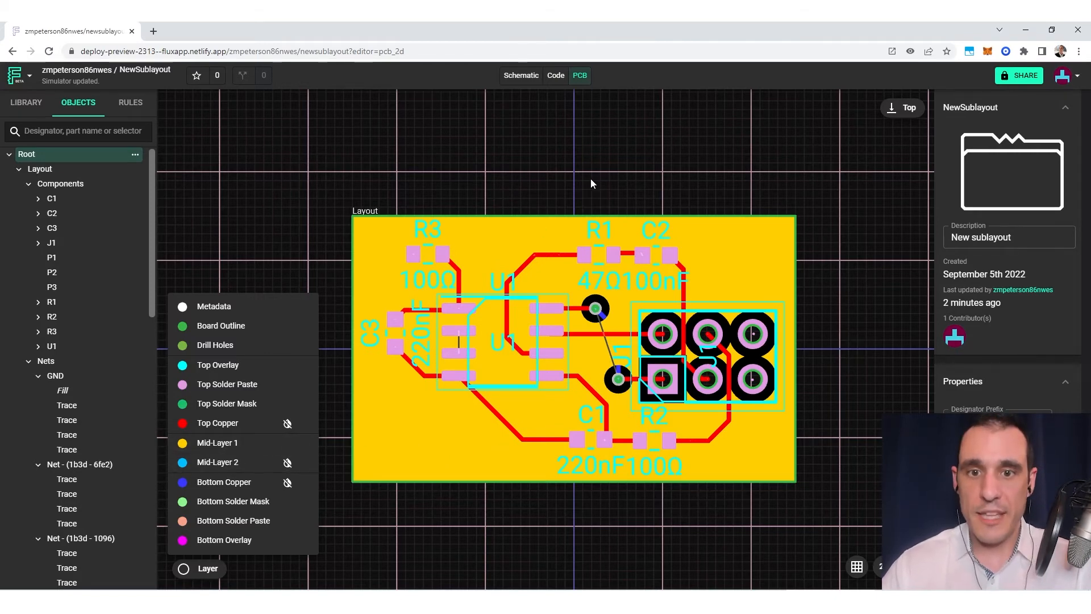
mouse_move(749, 252)
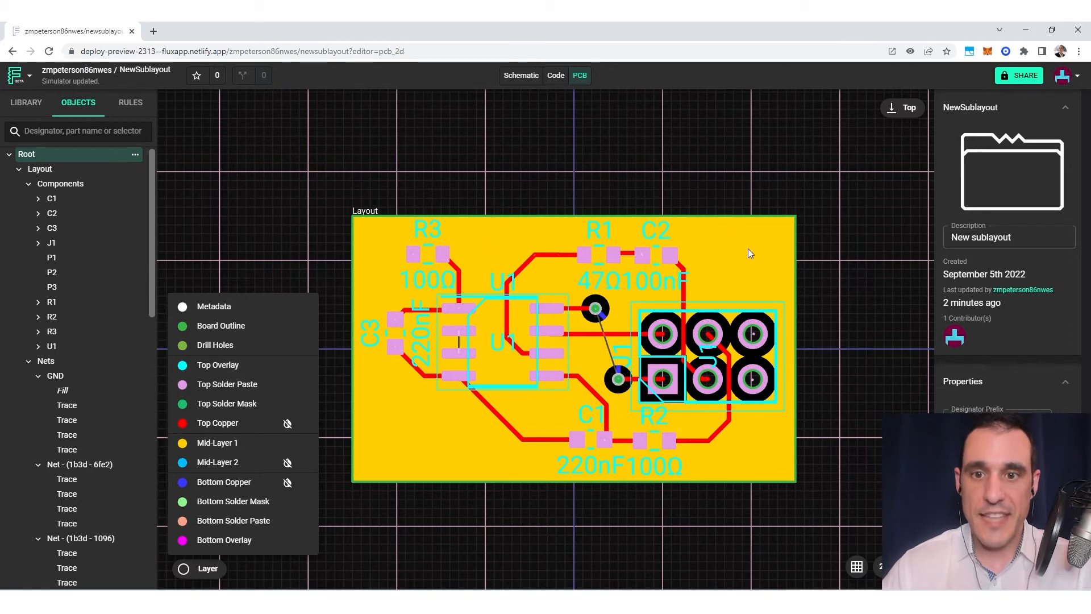
mouse_move(424, 435)
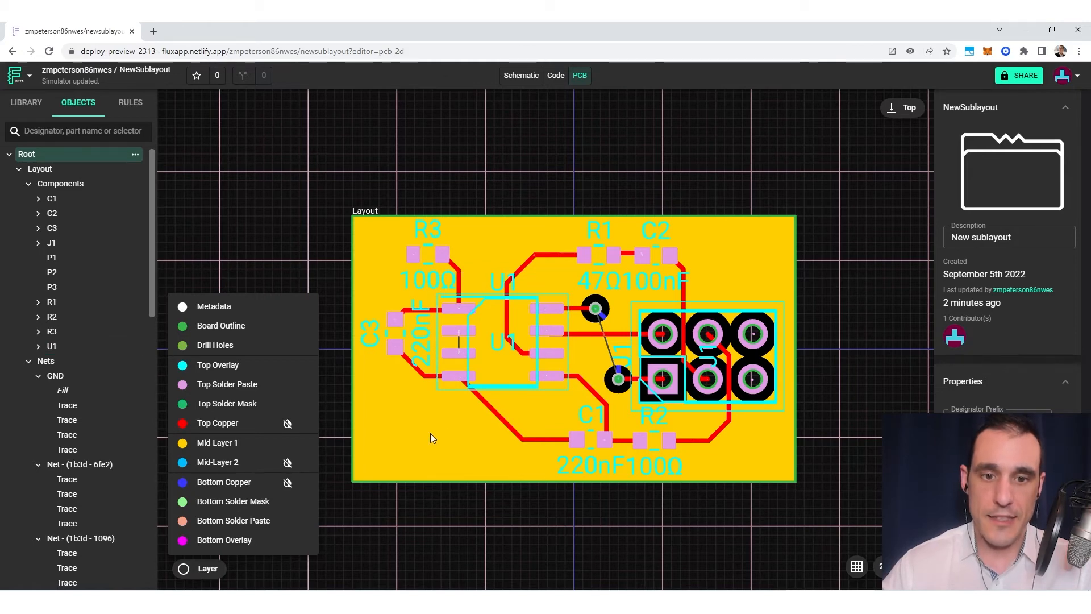
mouse_move(445, 427)
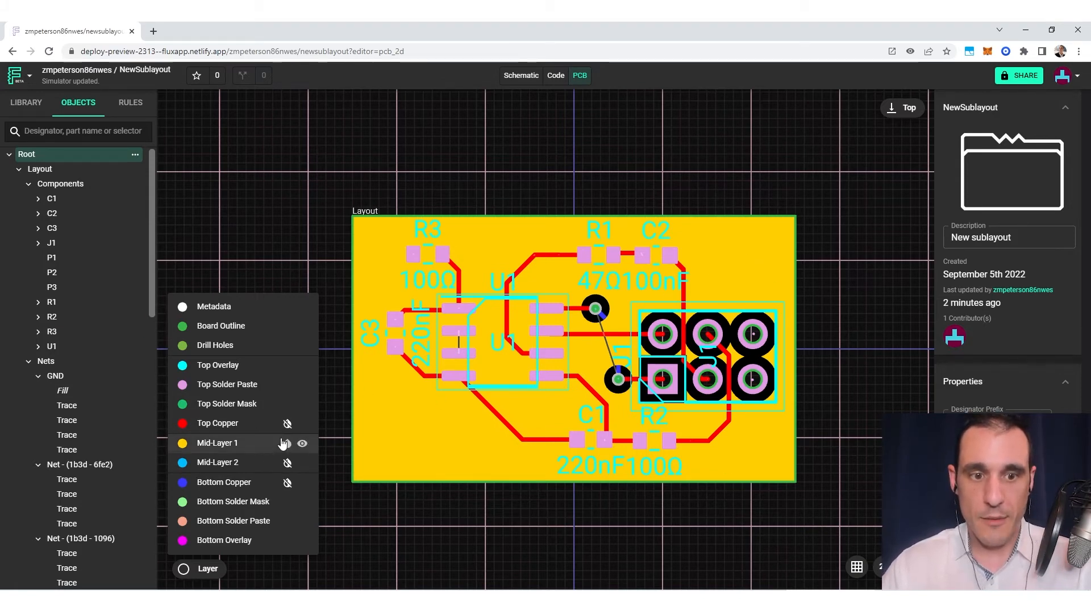
left_click(287, 424)
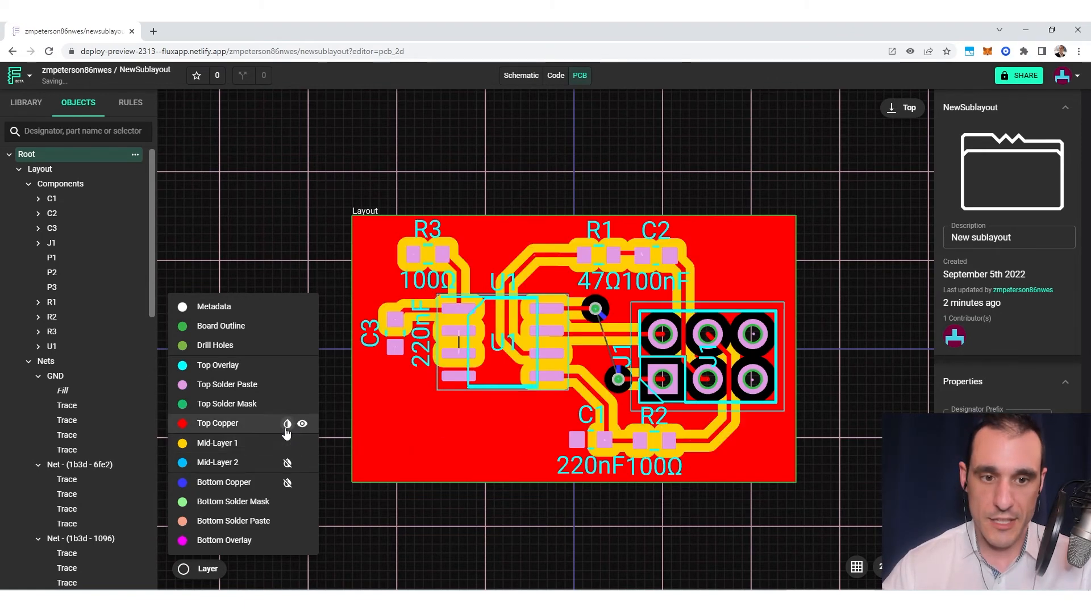
left_click(302, 423)
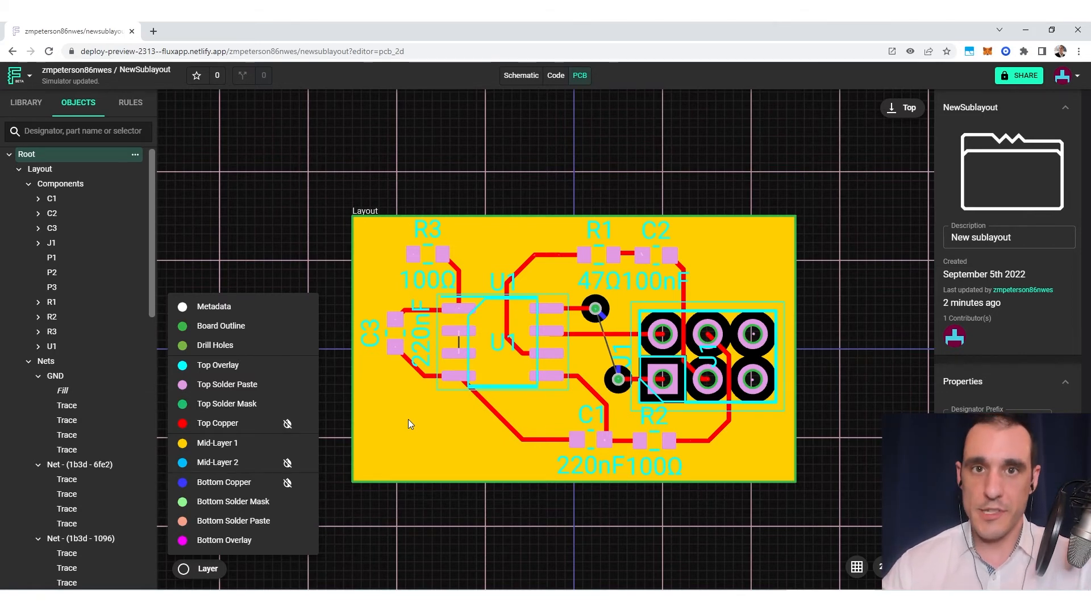
mouse_move(445, 400)
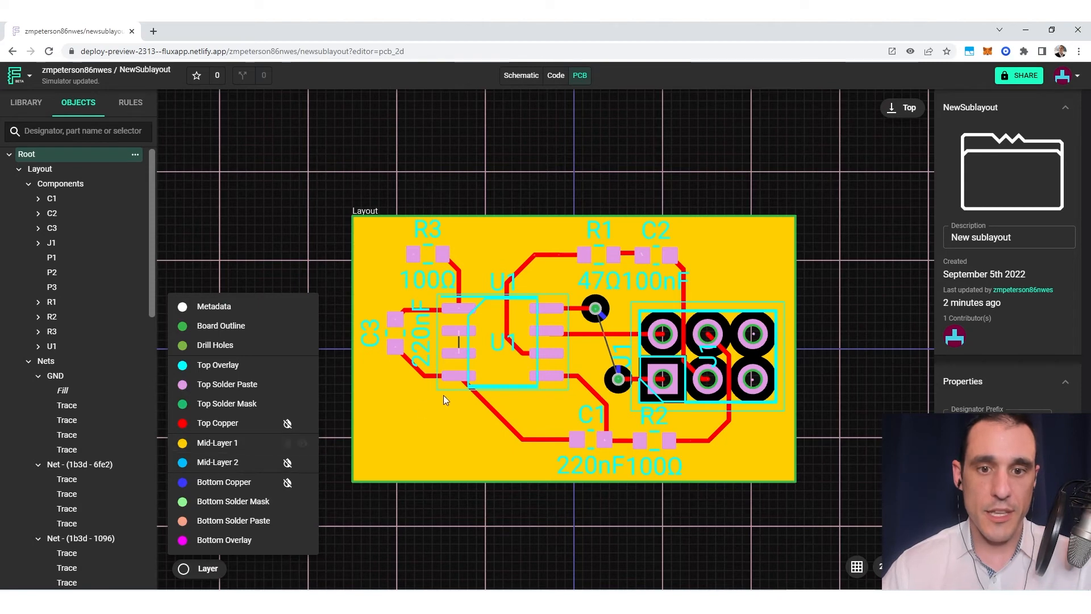
mouse_move(458, 436)
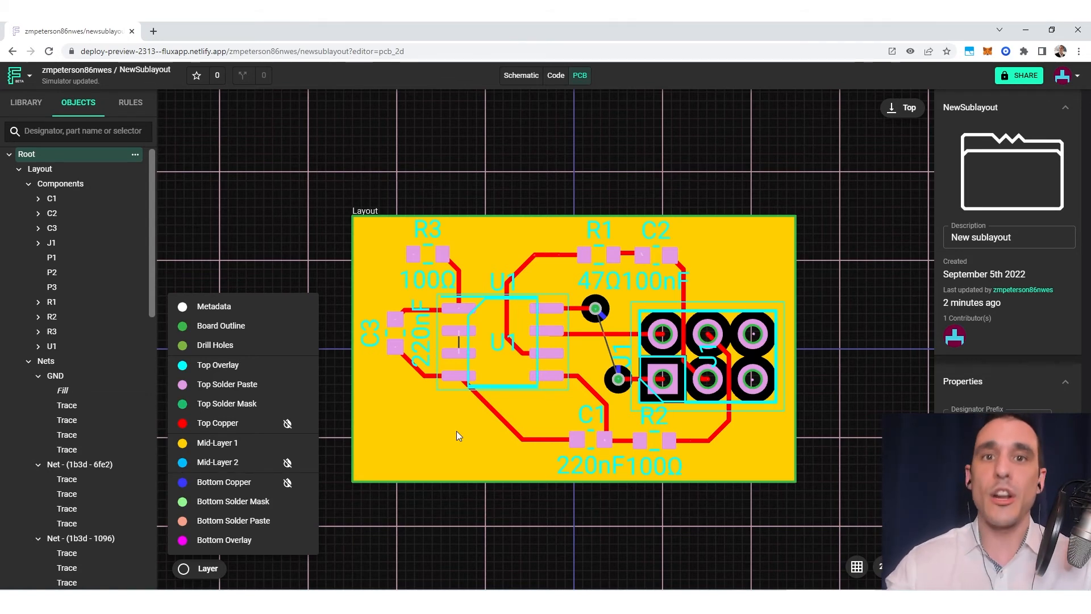
mouse_move(601, 396)
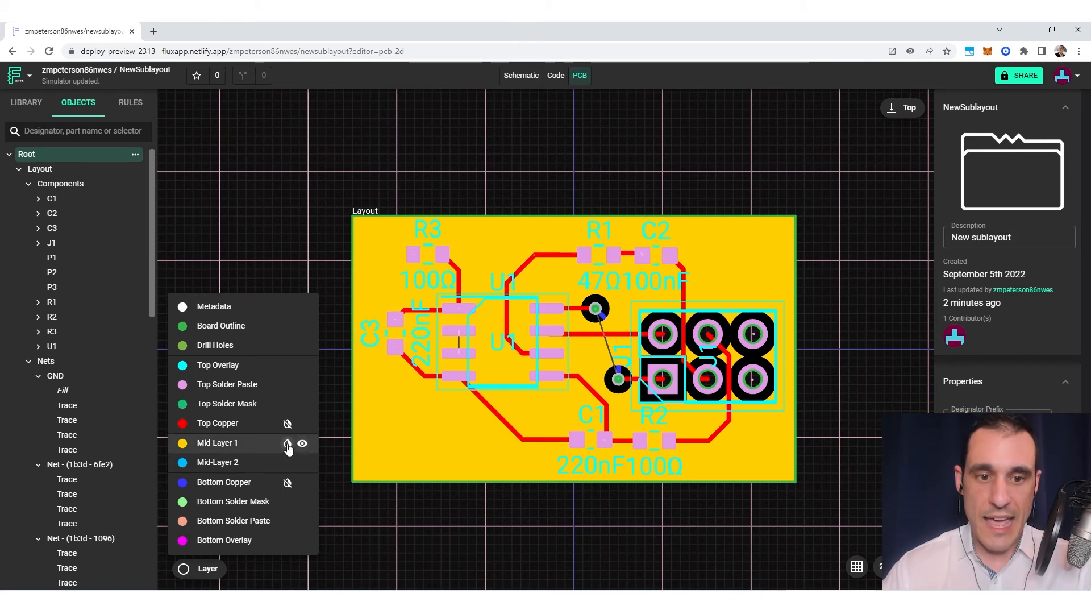
left_click(303, 443)
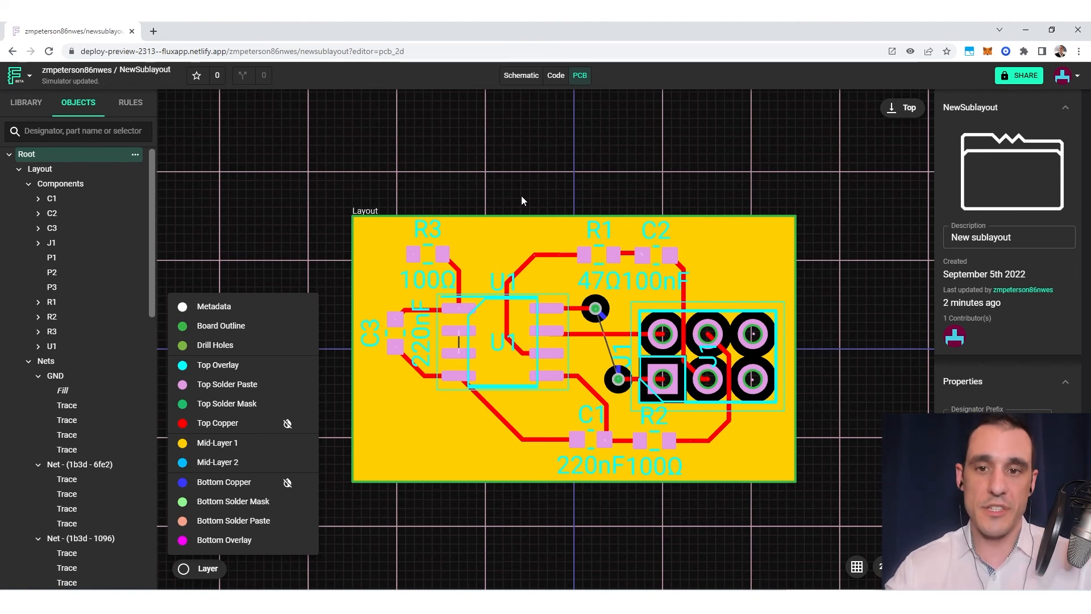
mouse_move(523, 184)
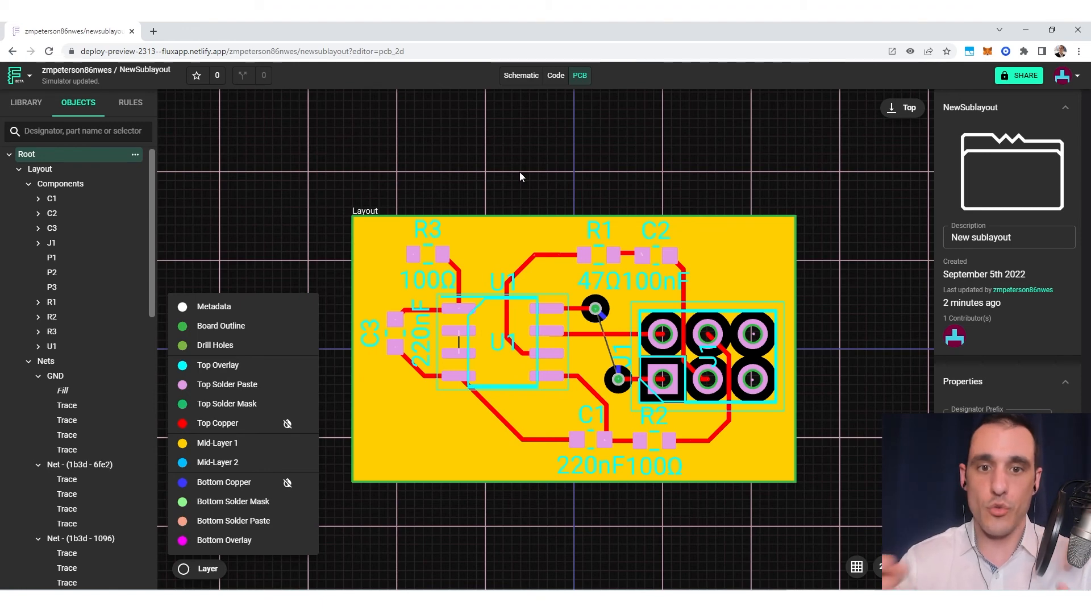
mouse_move(509, 494)
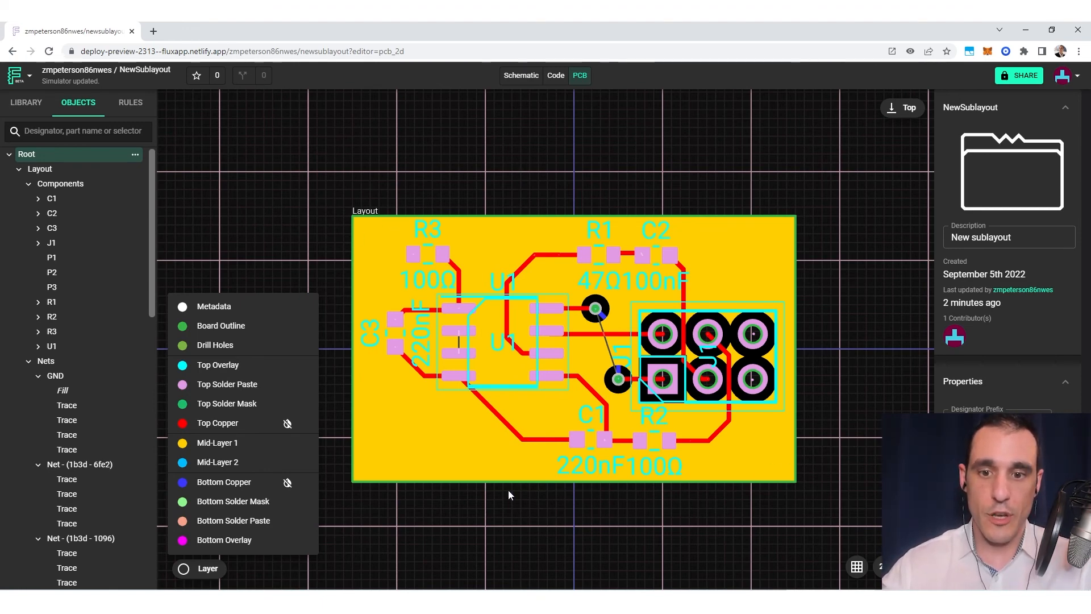
mouse_move(287, 443)
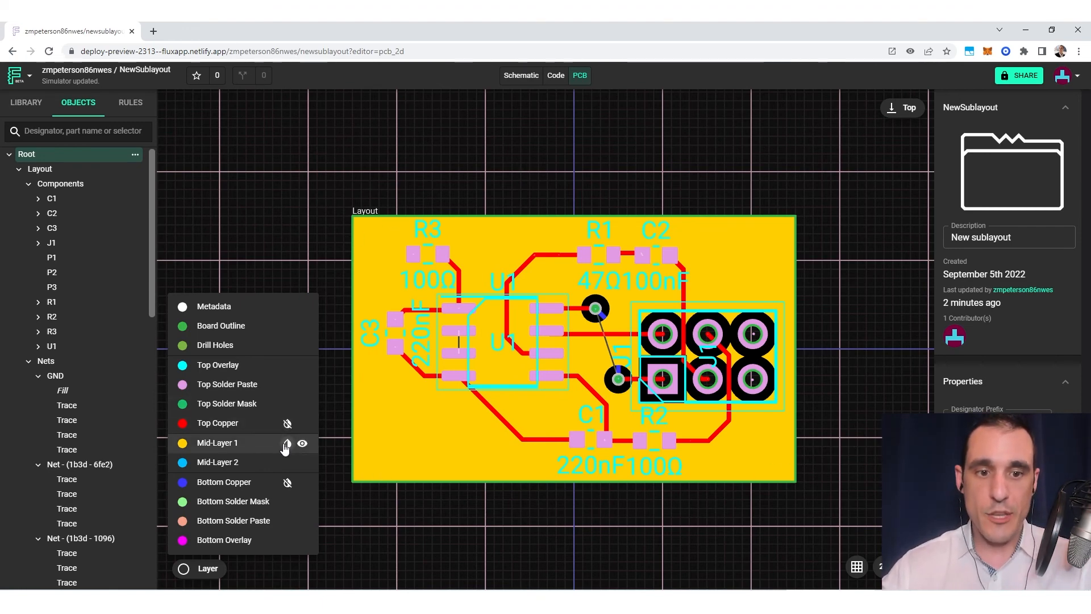
Step: Hide Mid-Layer 1 and Mid-Layer 2 so the top fill and bottom-layer traces remain
left_click(286, 443)
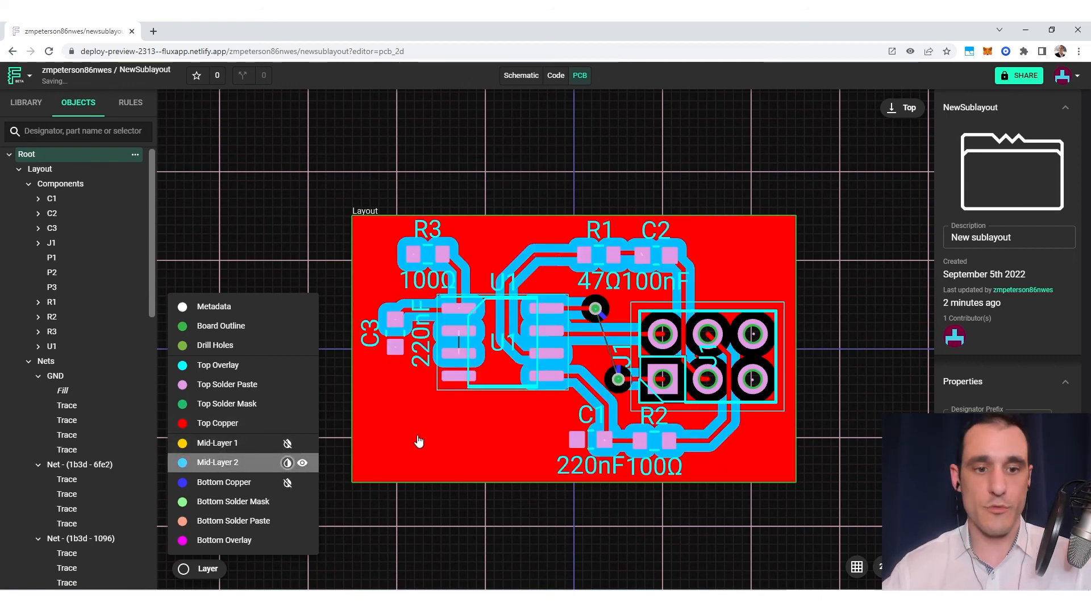
mouse_move(318, 209)
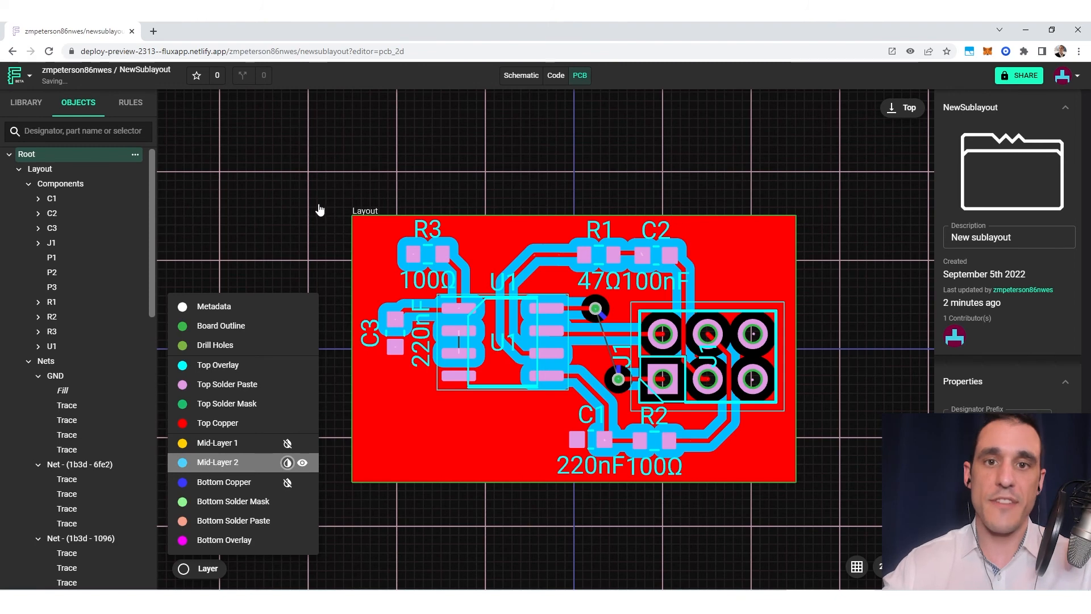
mouse_move(344, 207)
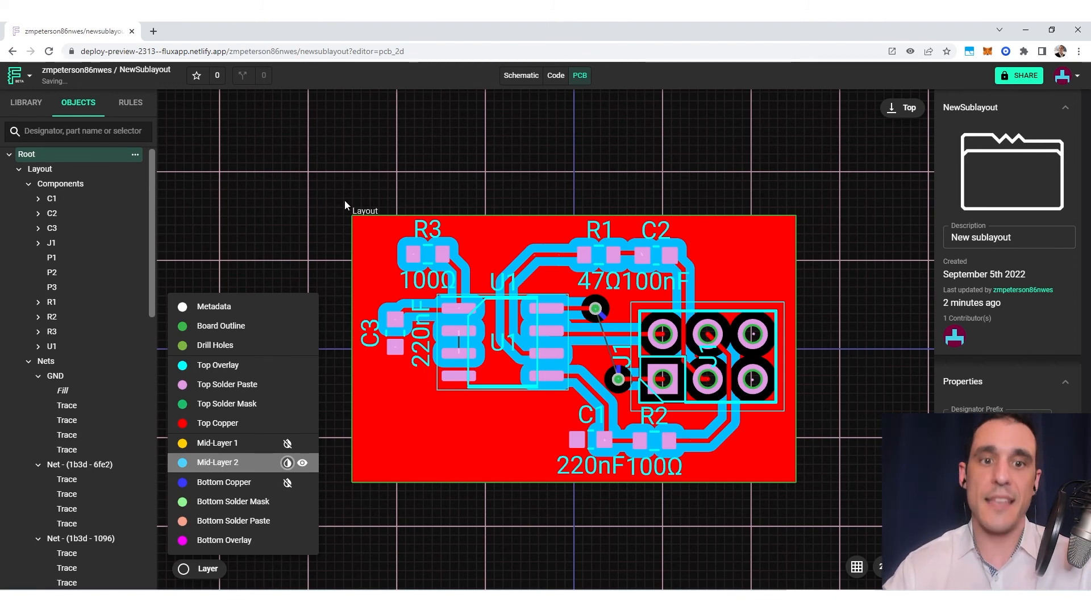
left_click(302, 462)
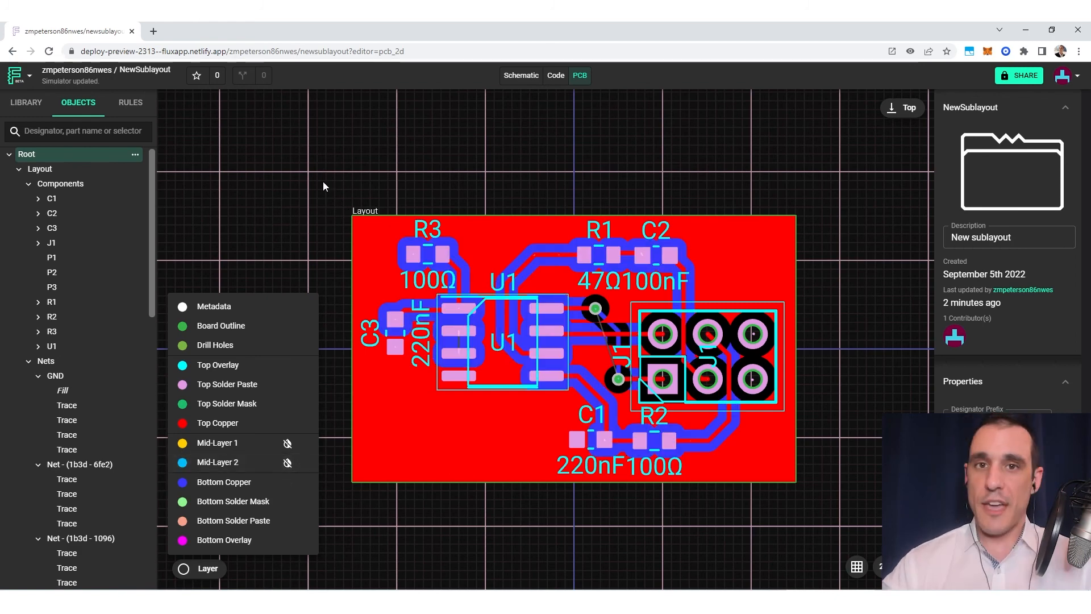